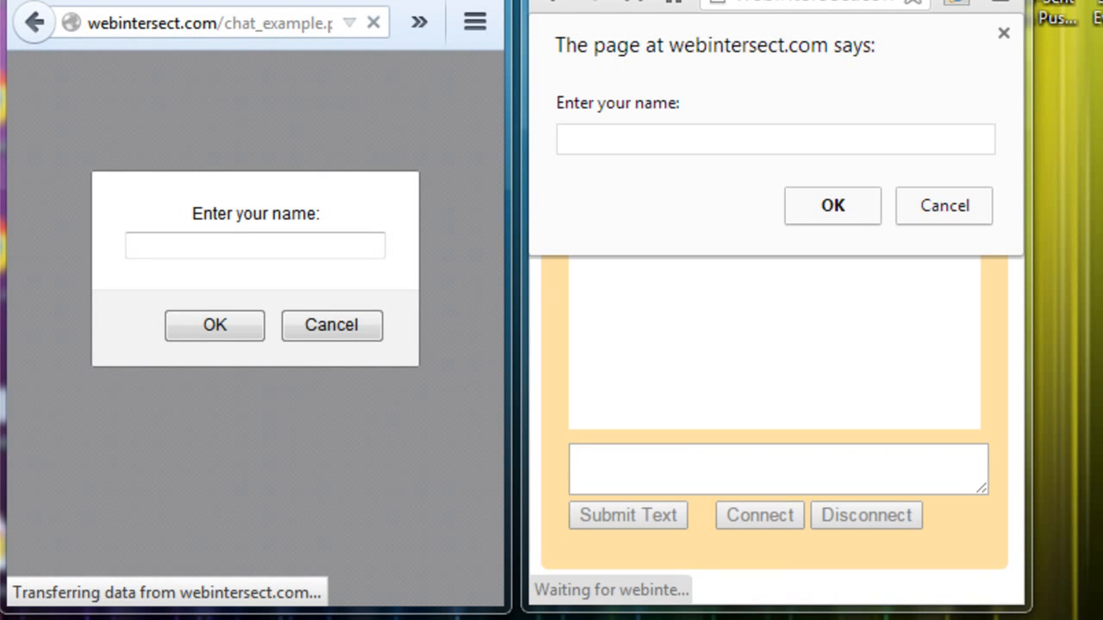
# Join the chat as Joe in Firefox and dismiss the welcome alert.
pyautogui.click(254, 246)
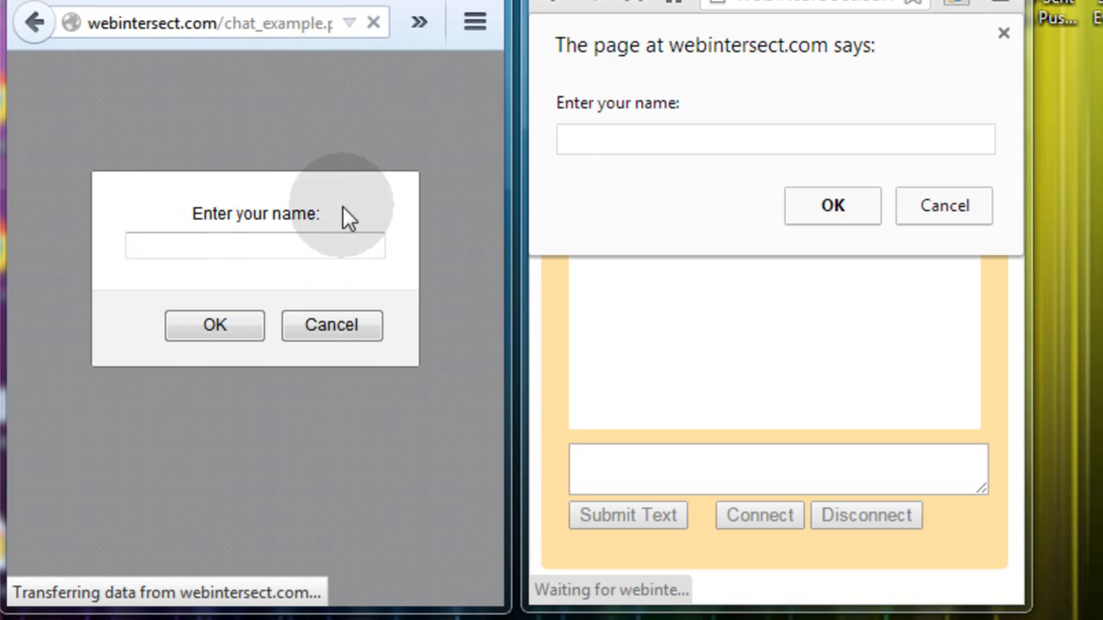
pyautogui.click(255, 246)
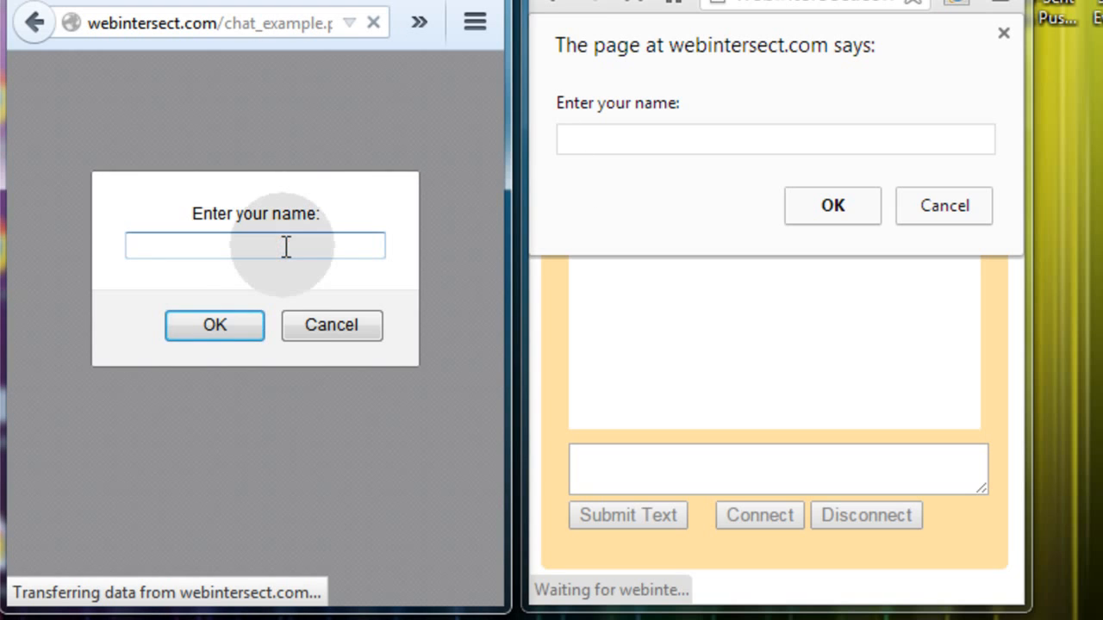
pyautogui.write('Joe')
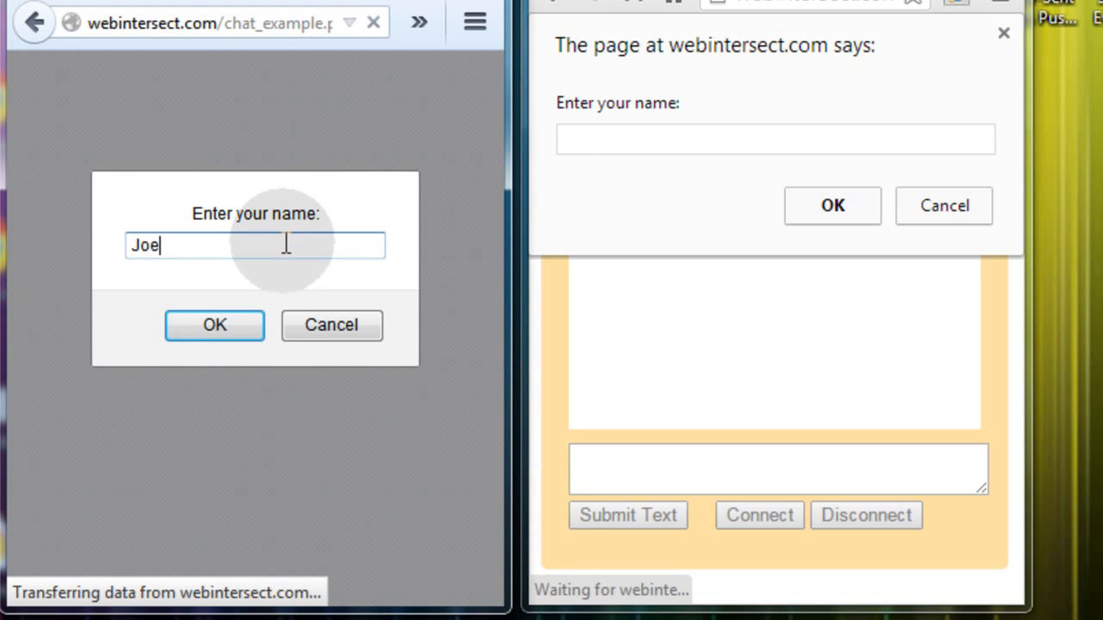
pyautogui.click(214, 325)
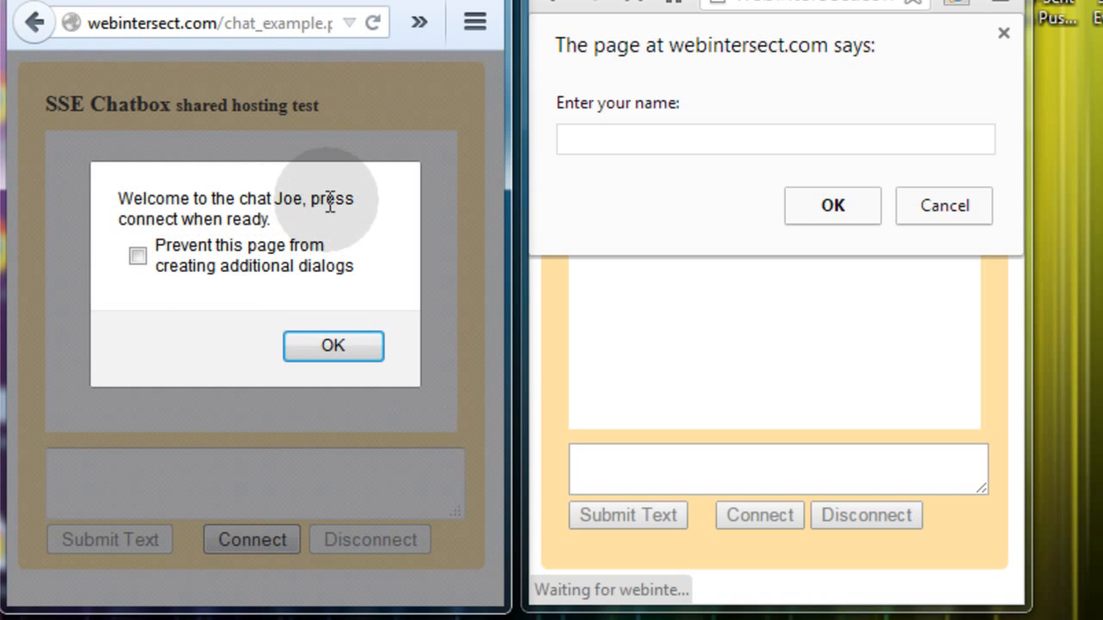
pyautogui.click(333, 345)
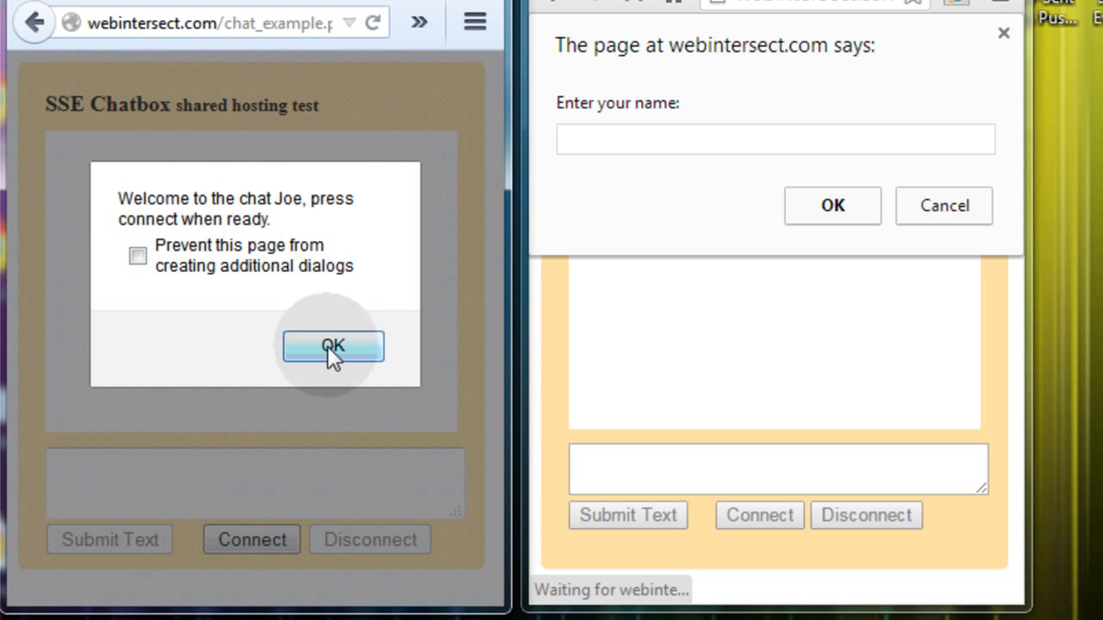
pyautogui.click(333, 346)
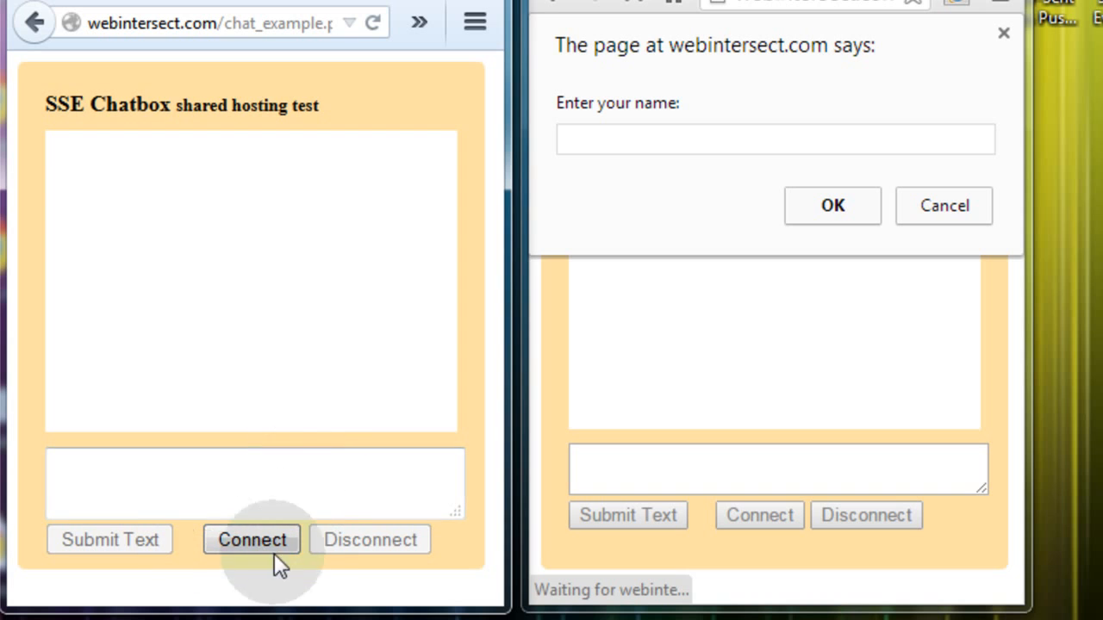
# Join the chat as Sarah in Chrome and dismiss the welcome alert.
pyautogui.click(774, 139)
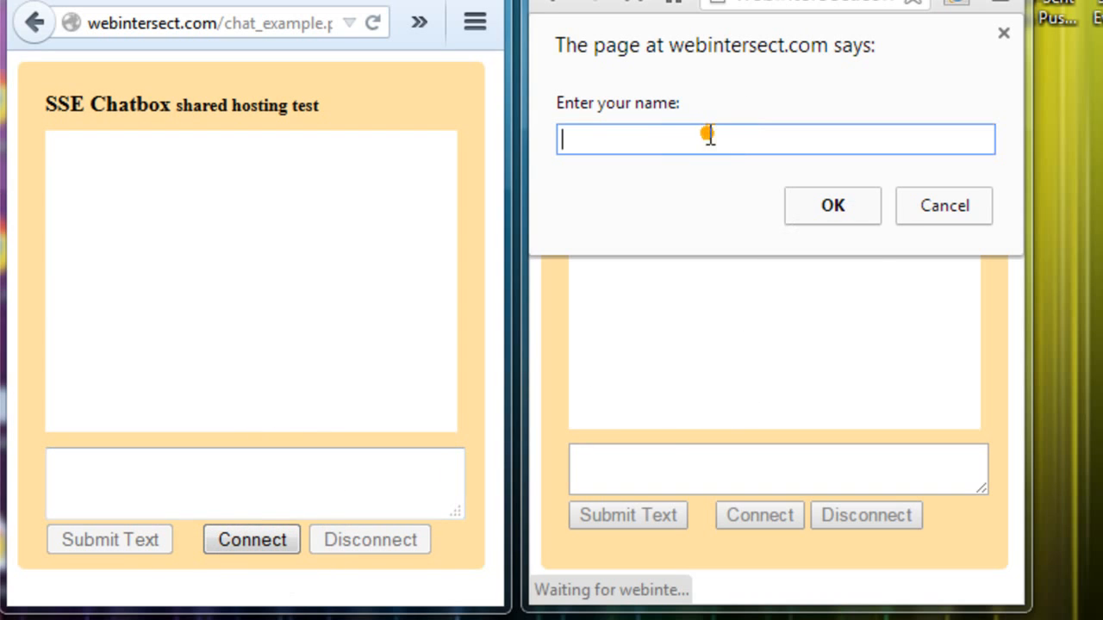
pyautogui.write('Sarah')
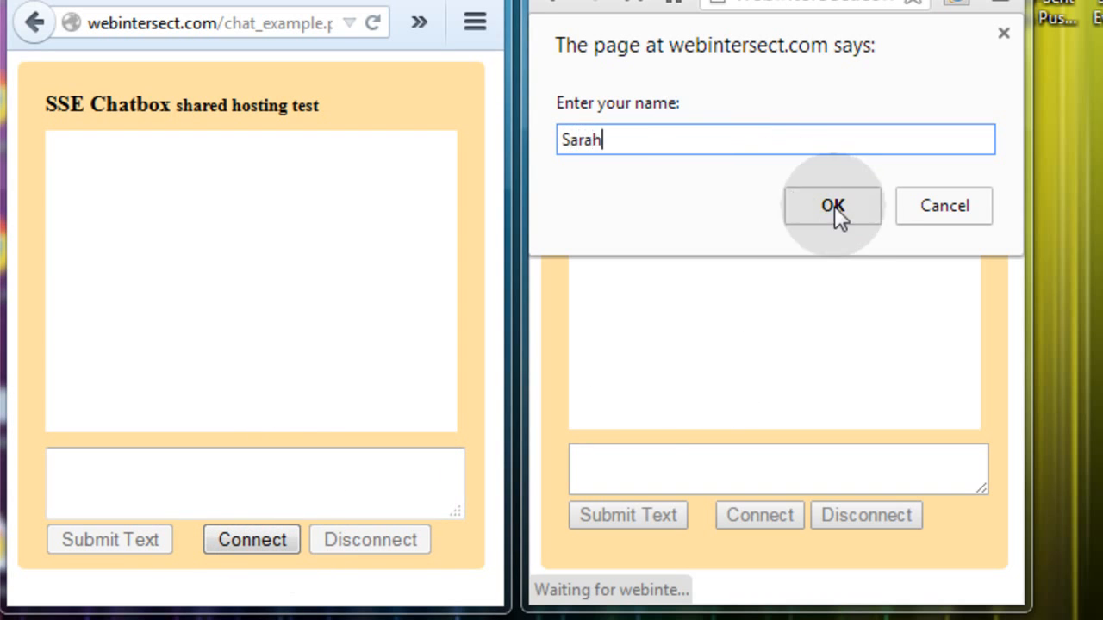
pyautogui.click(831, 205)
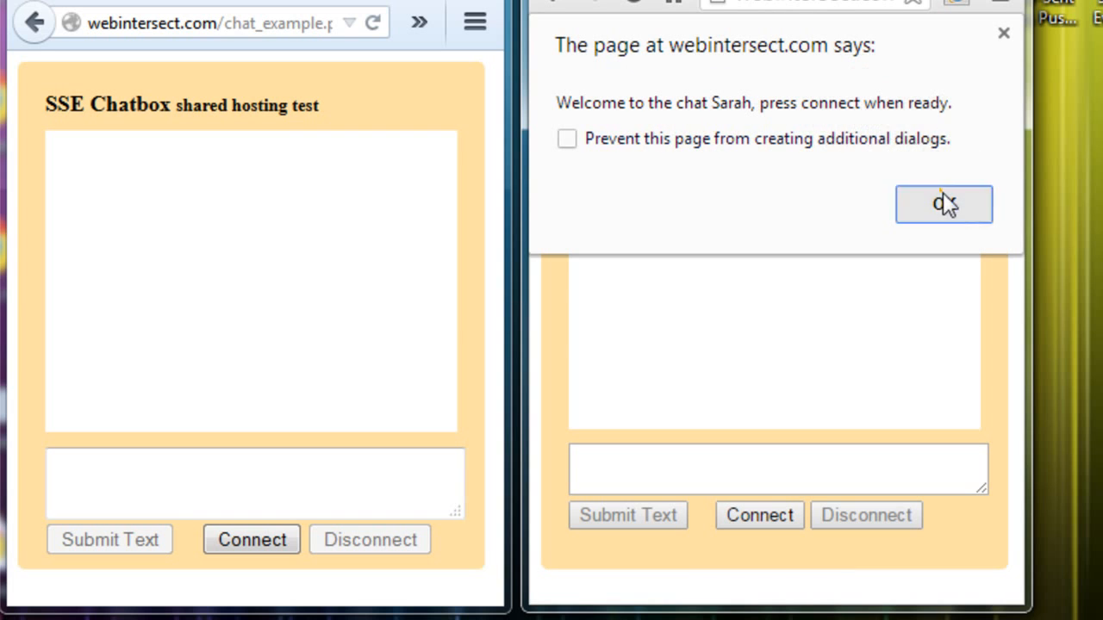
pyautogui.click(944, 204)
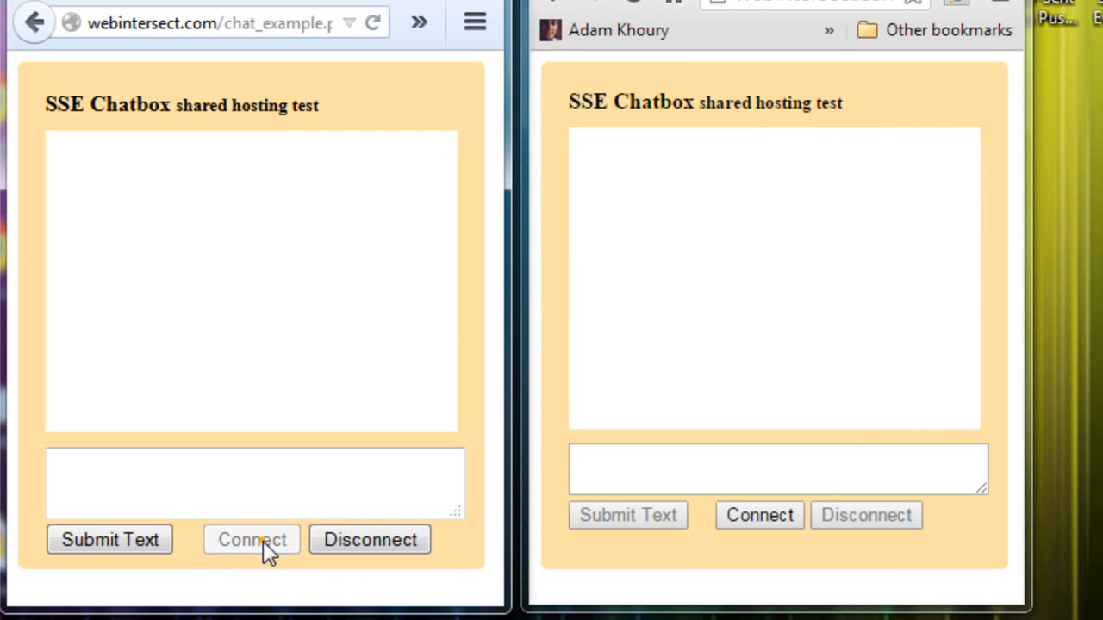
# Send 'Hello' from Firefox and start Sarah's 'Fine' reply in Chrome.
pyautogui.click(251, 539)
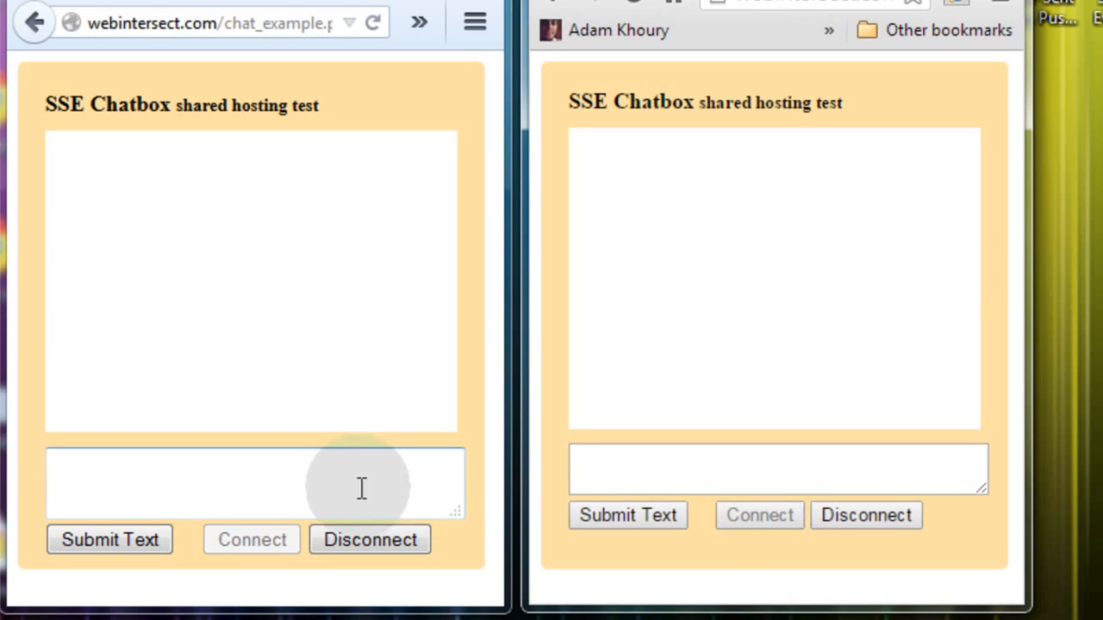
pyautogui.write('Hello')
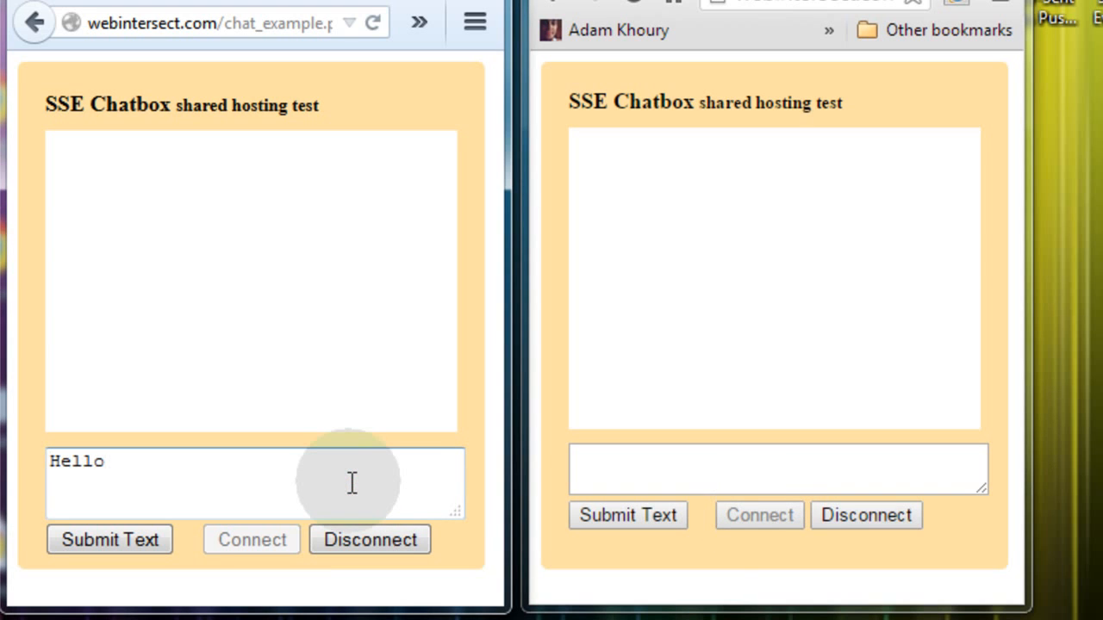
pyautogui.click(109, 540)
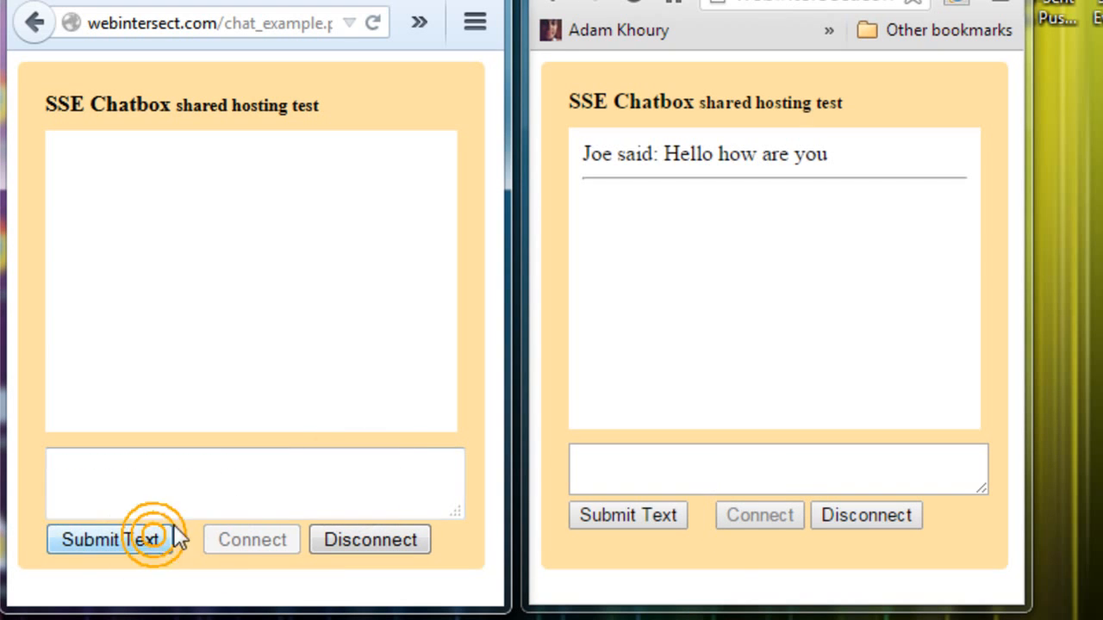
pyautogui.click(109, 539)
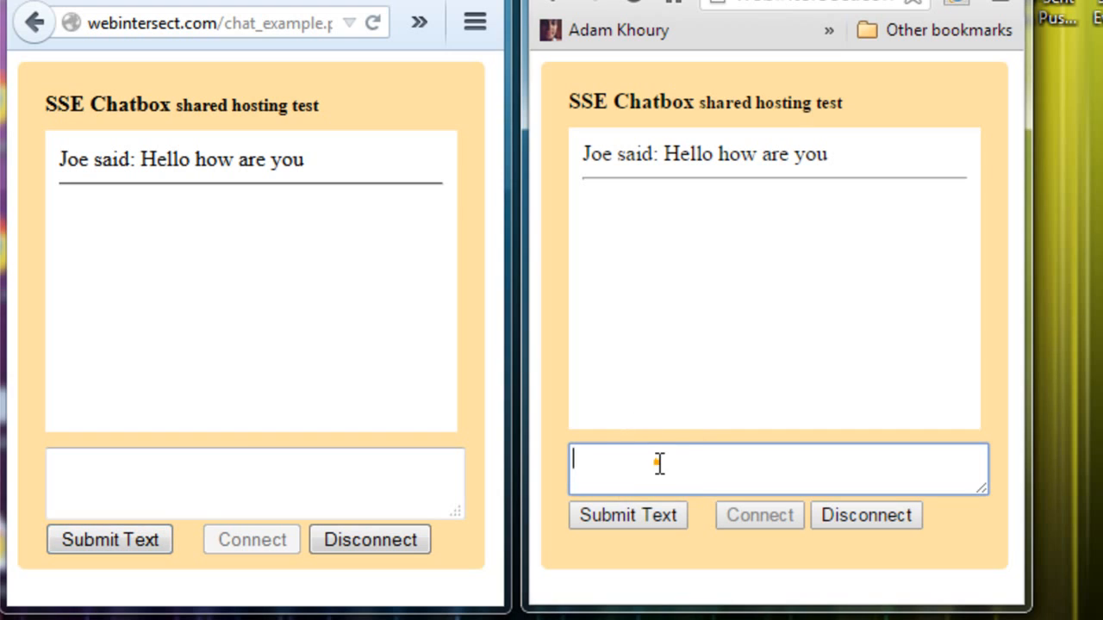
pyautogui.click(659, 467)
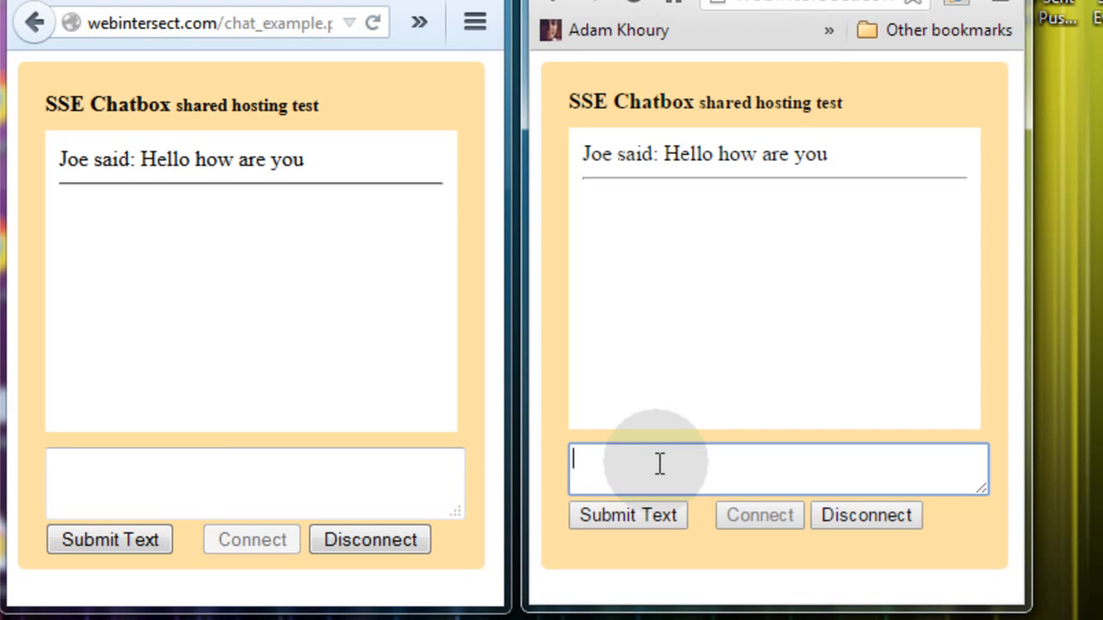
pyautogui.write('Fine, how are you?')
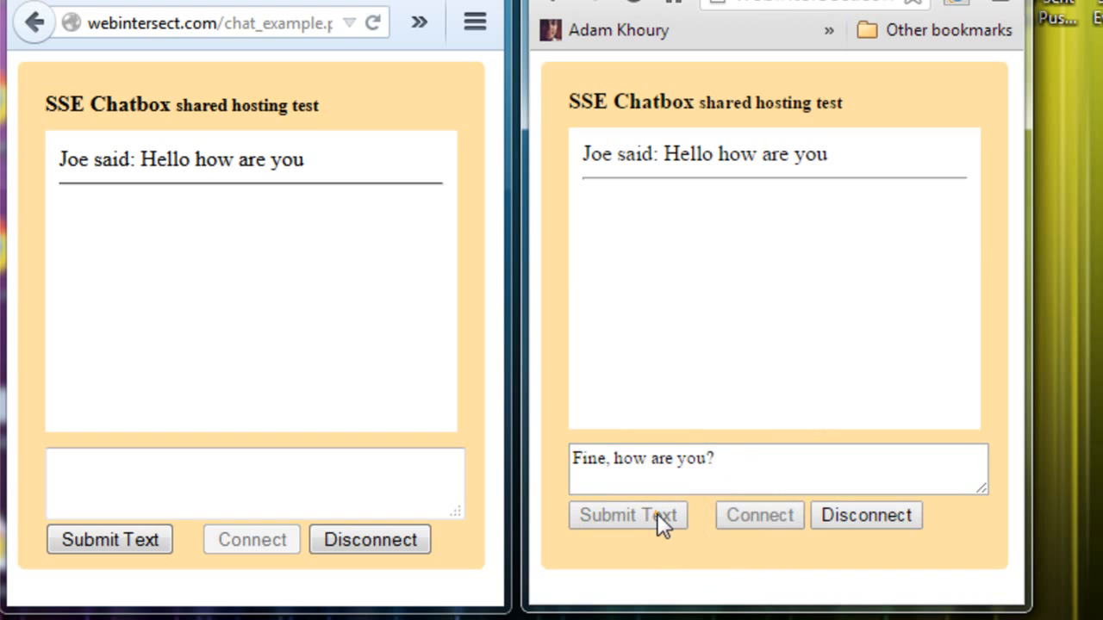
# Exchange the kids question and Sarah's goodbye, then disconnect both users.
pyautogui.click(627, 515)
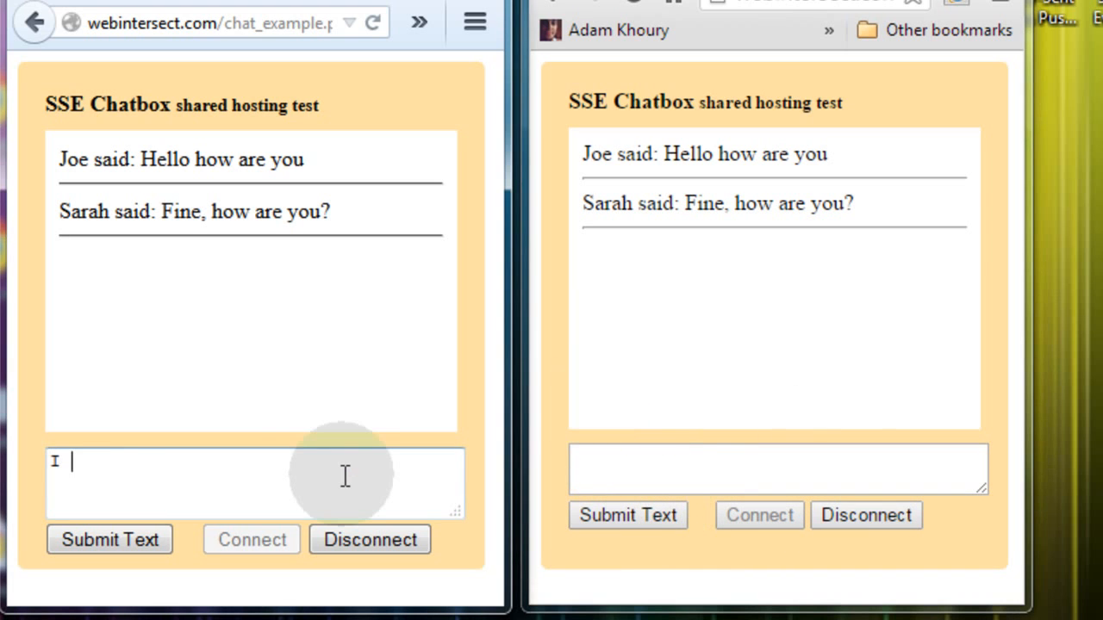
pyautogui.write('am doing well, how are the kids?')
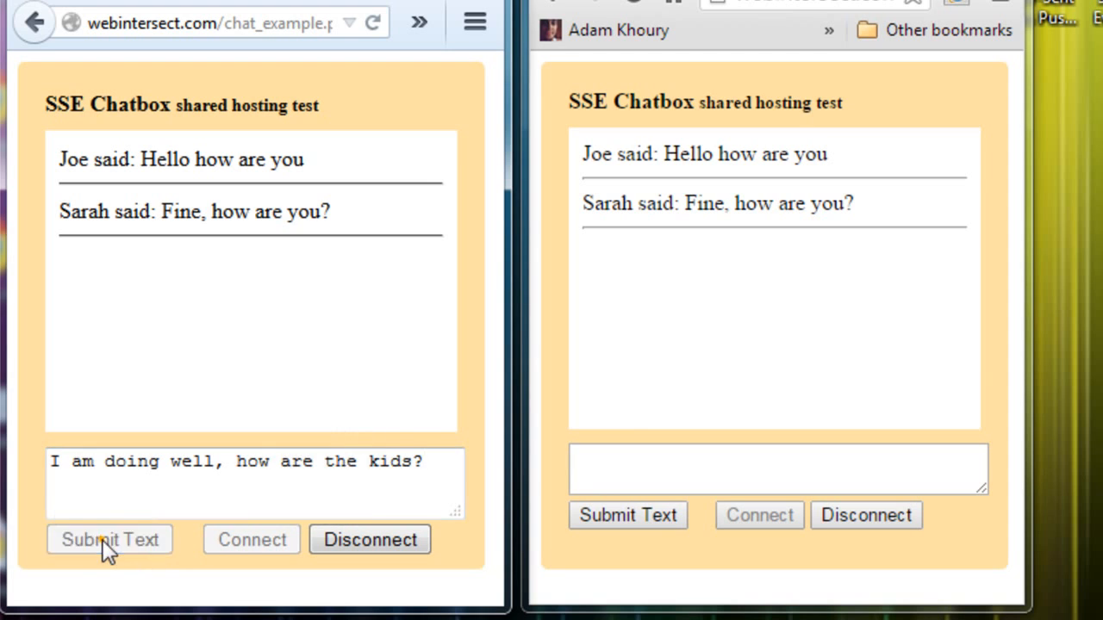
pyautogui.click(110, 539)
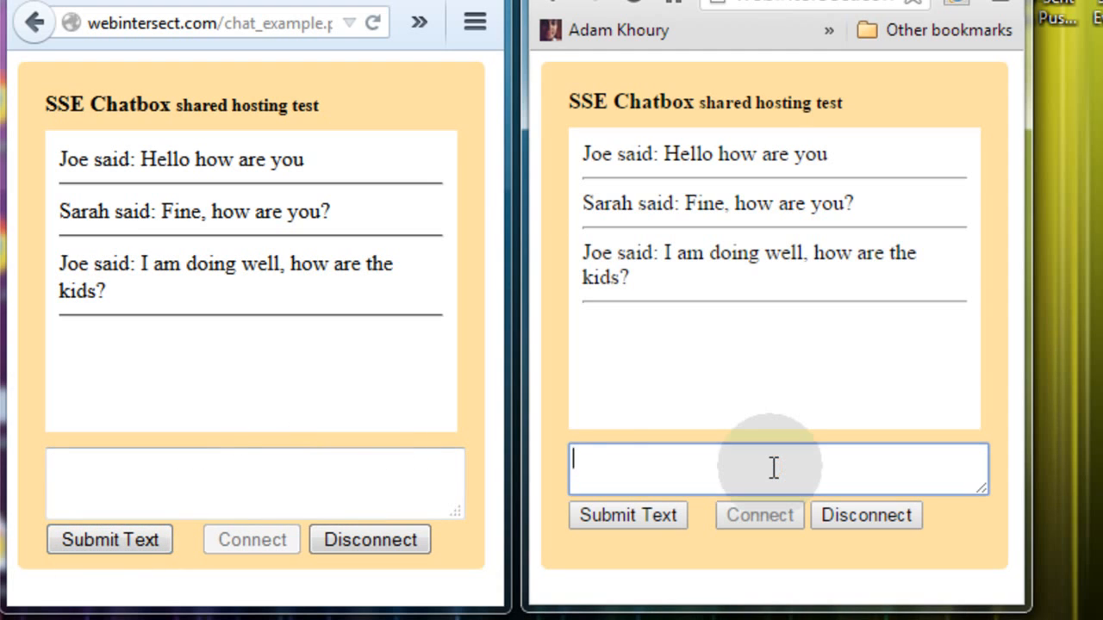
pyautogui.write('Kids are great, I have to')
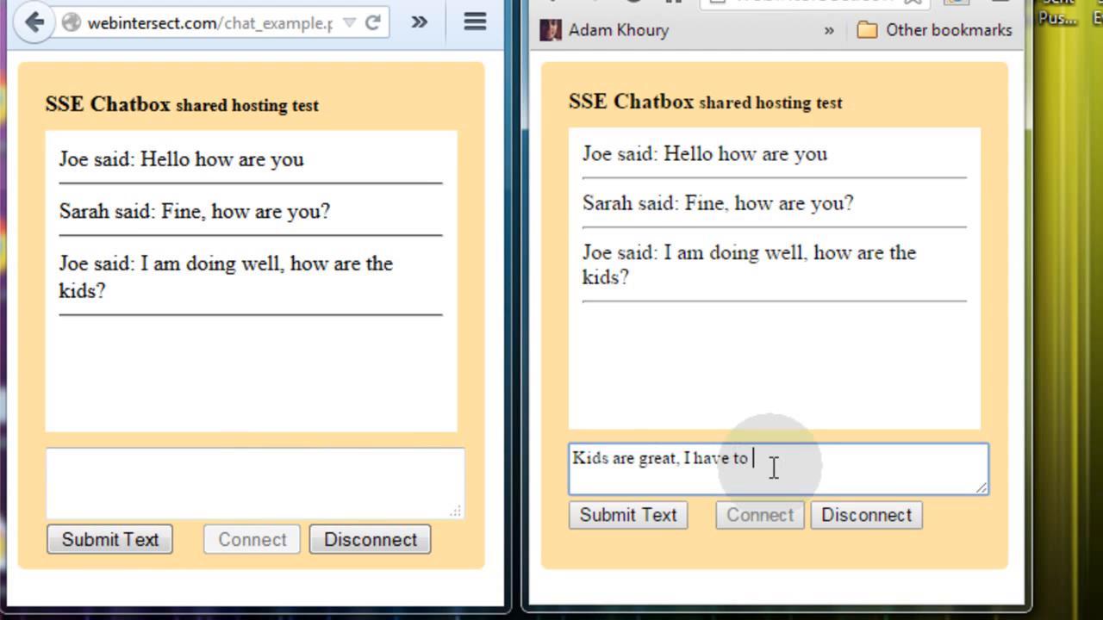
pyautogui.click(627, 516)
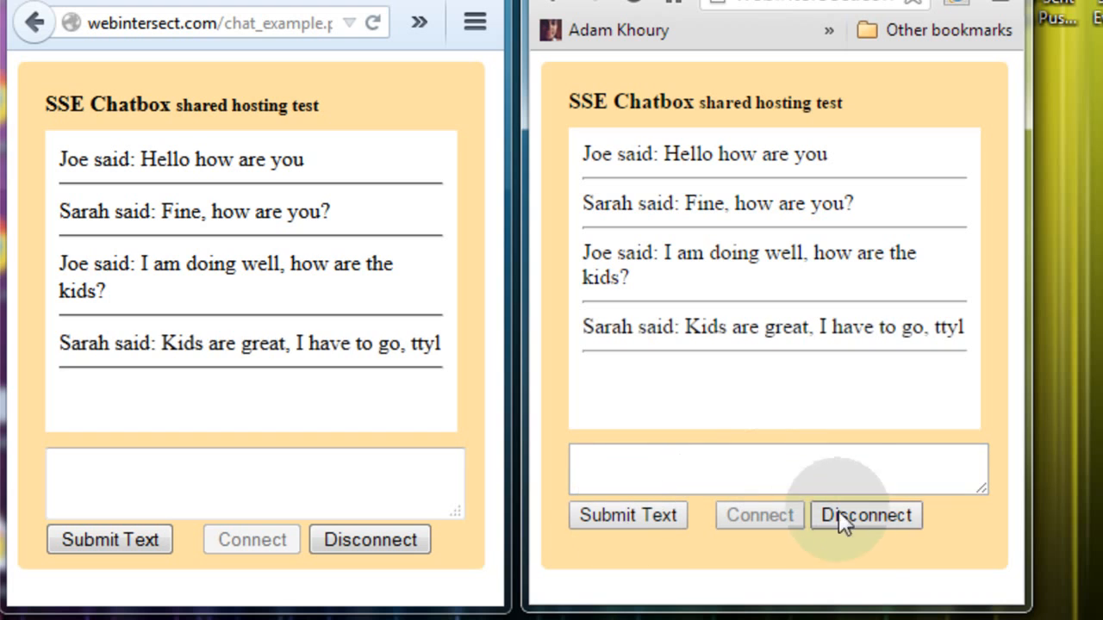
pyautogui.click(865, 515)
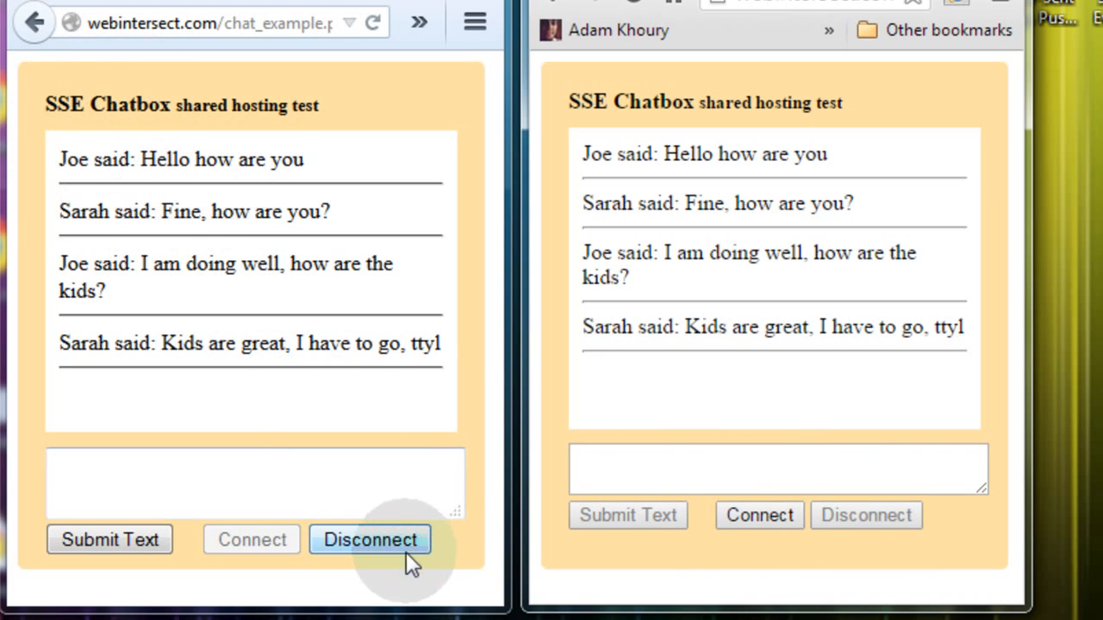
pyautogui.click(370, 540)
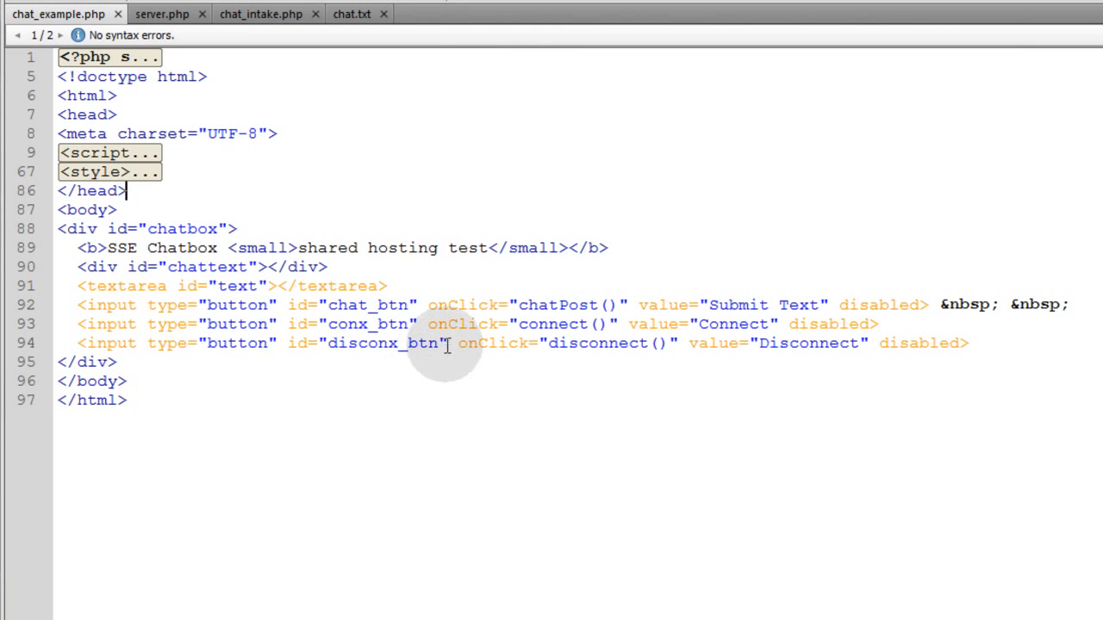
pyautogui.moveTo(478, 375)
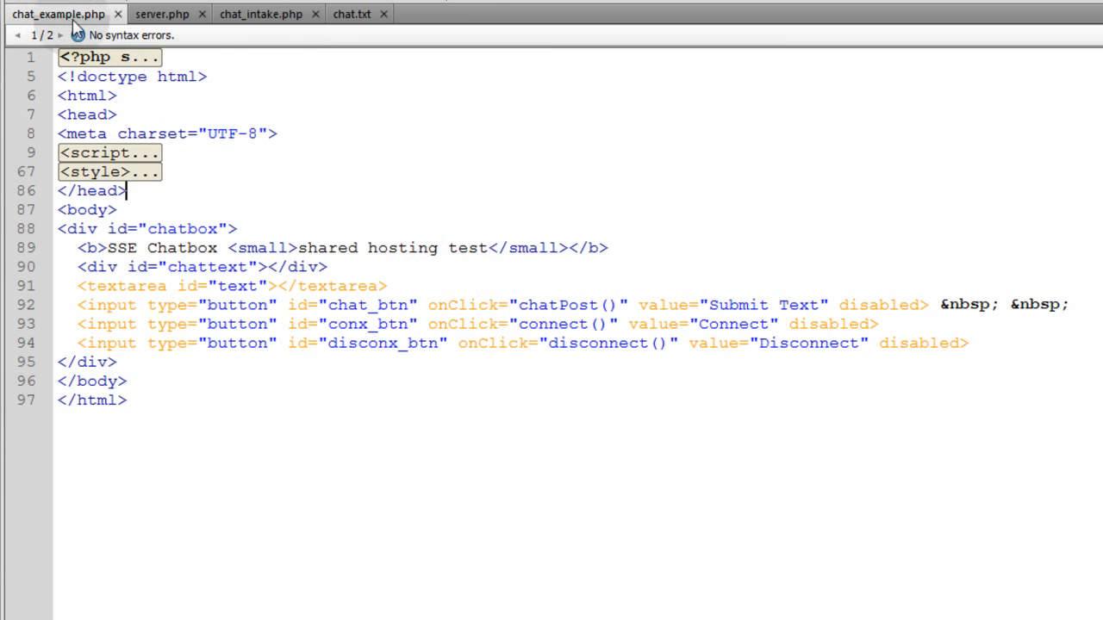
# Glance at server.php, then expand the script block in chat_example.php.
pyautogui.click(162, 14)
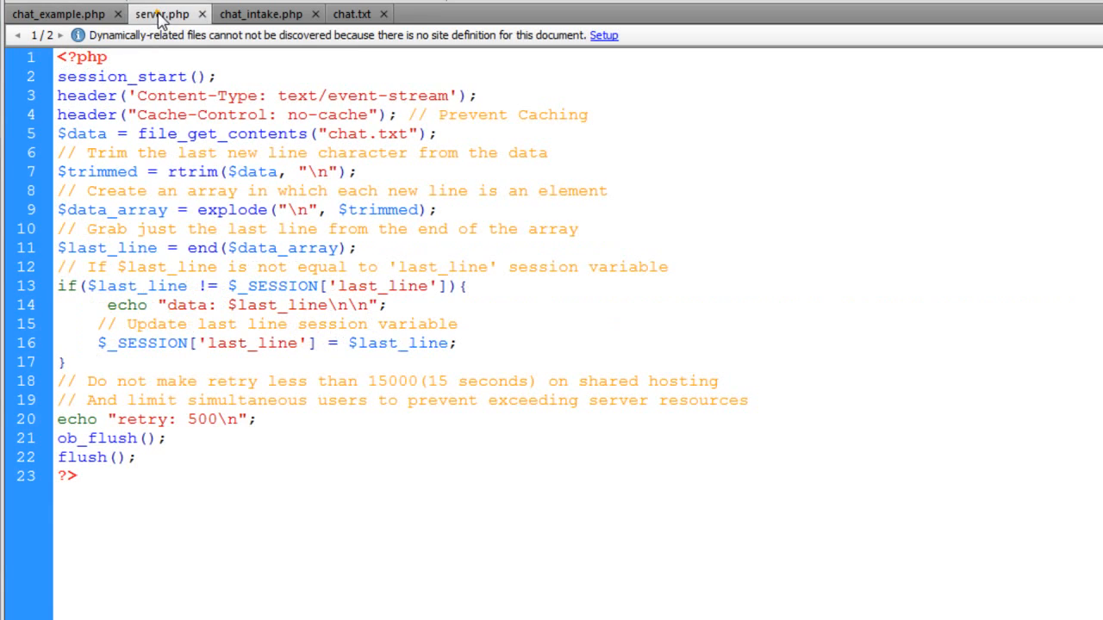
pyautogui.click(260, 14)
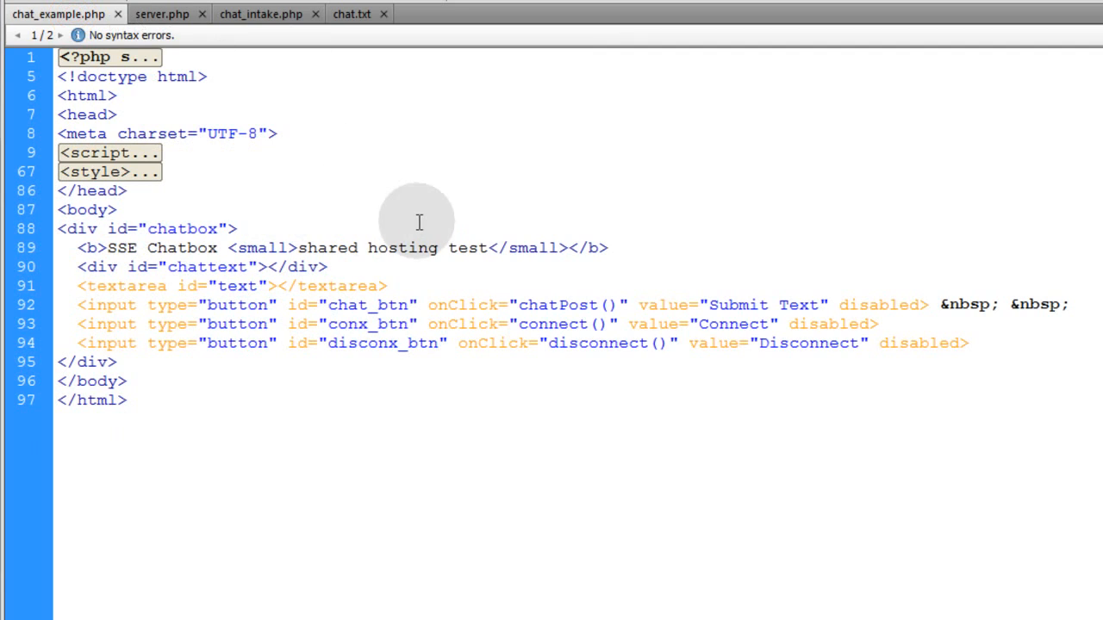
pyautogui.click(125, 191)
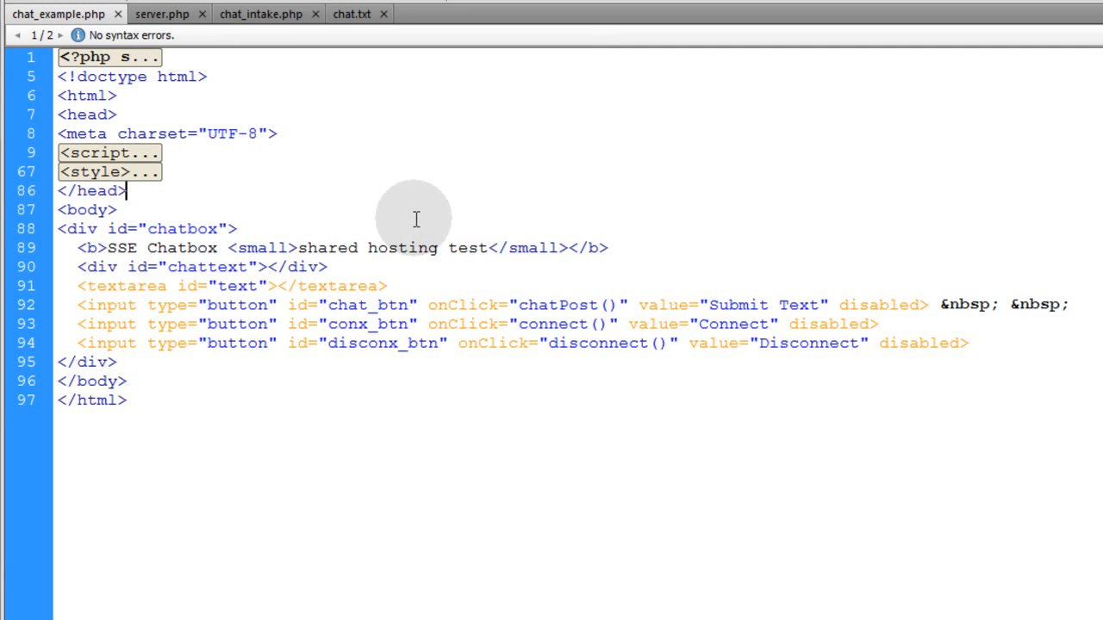
pyautogui.moveTo(231, 105)
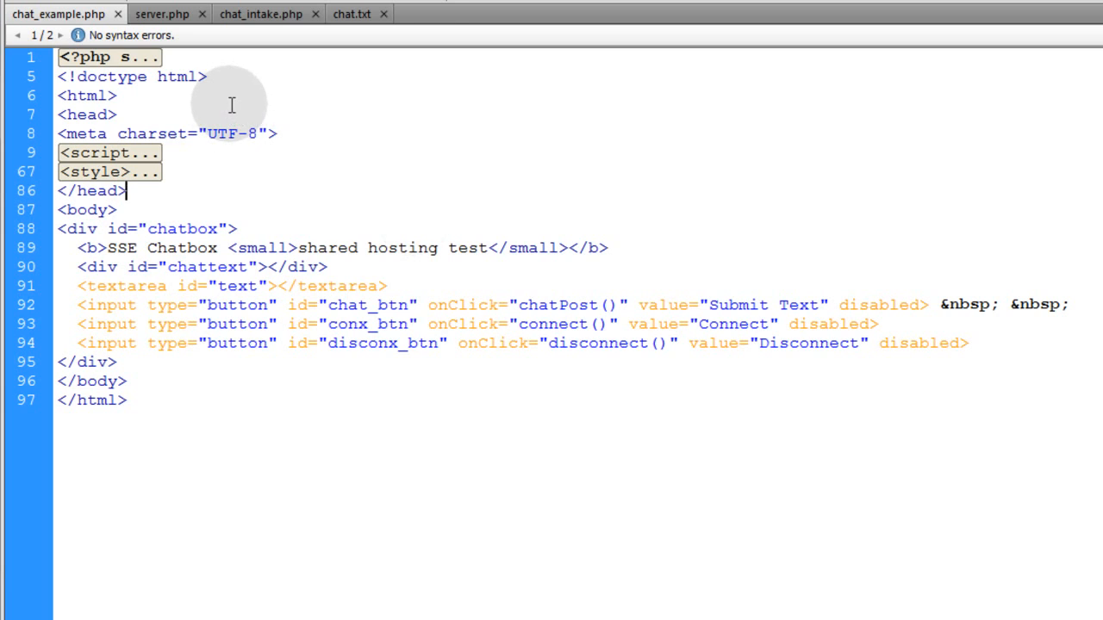
pyautogui.moveTo(326, 155)
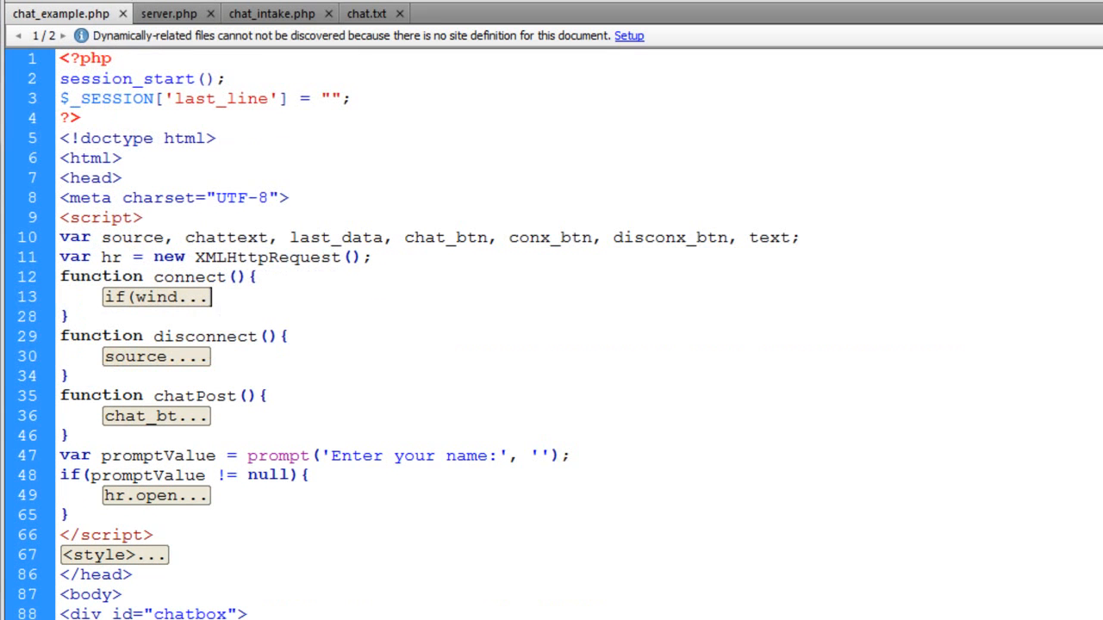
pyautogui.moveTo(822, 566)
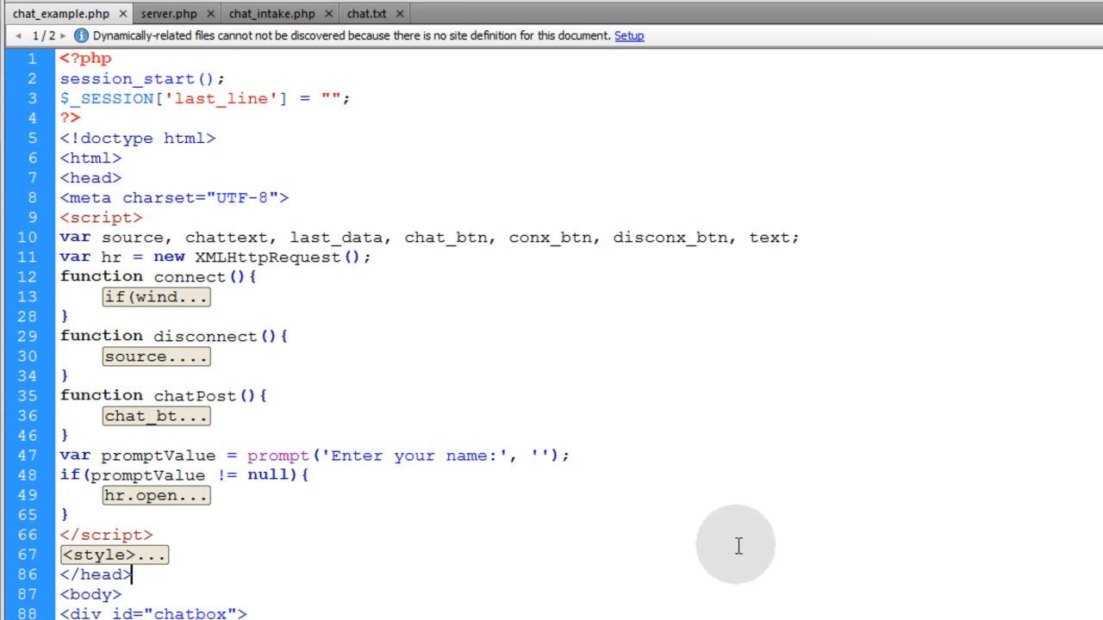
pyautogui.moveTo(731, 541)
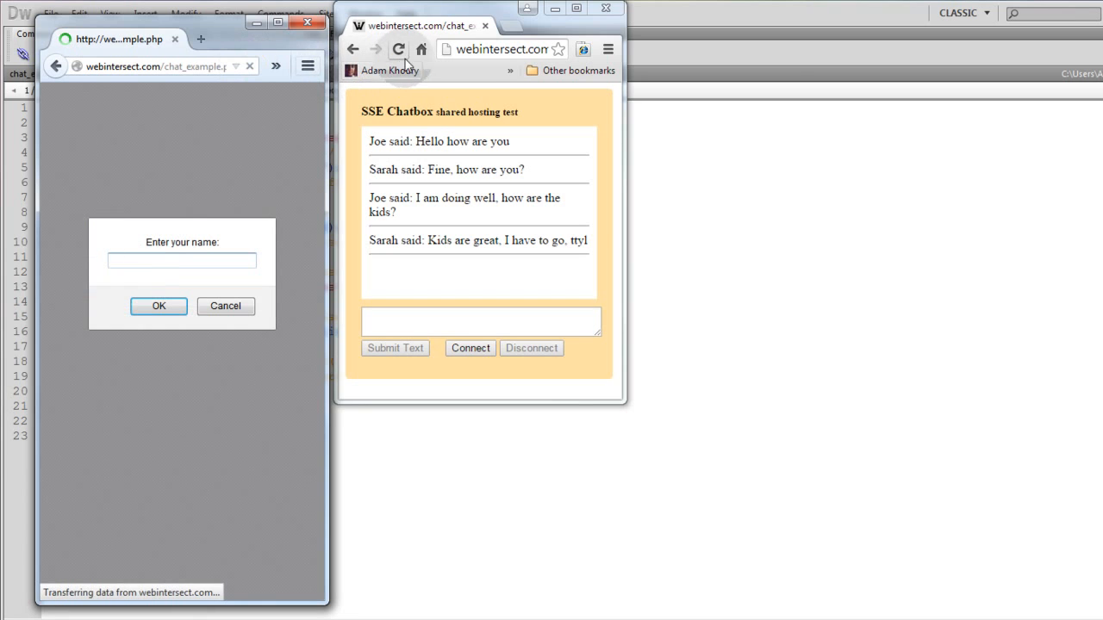
pyautogui.moveTo(398, 49)
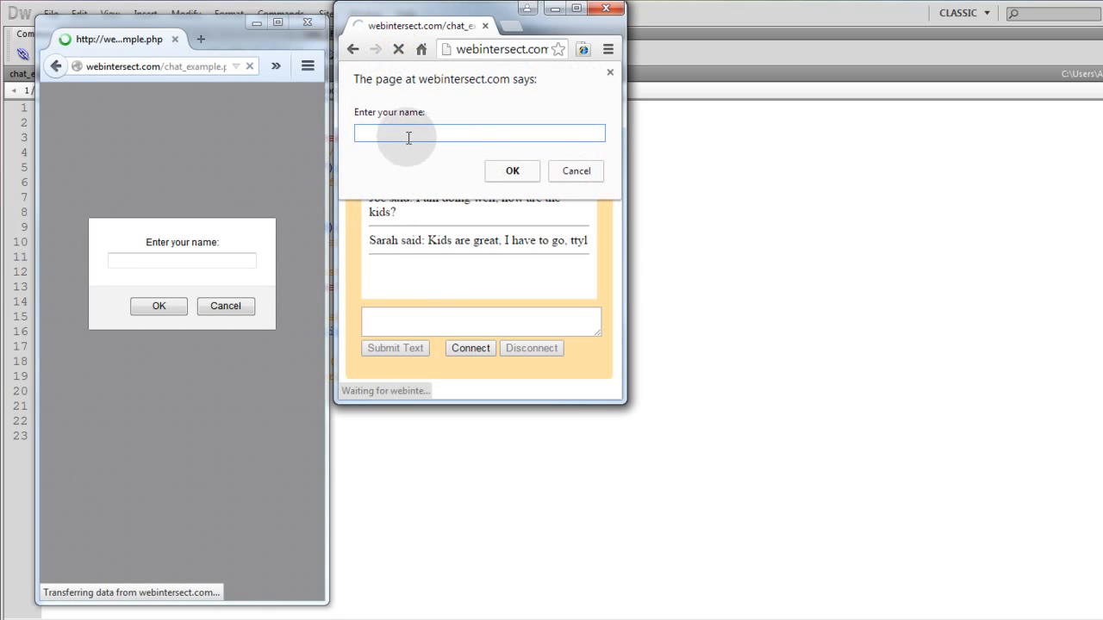
# Join the chat as Mark in Chrome and dismiss the welcome alert.
pyautogui.write('Ma')
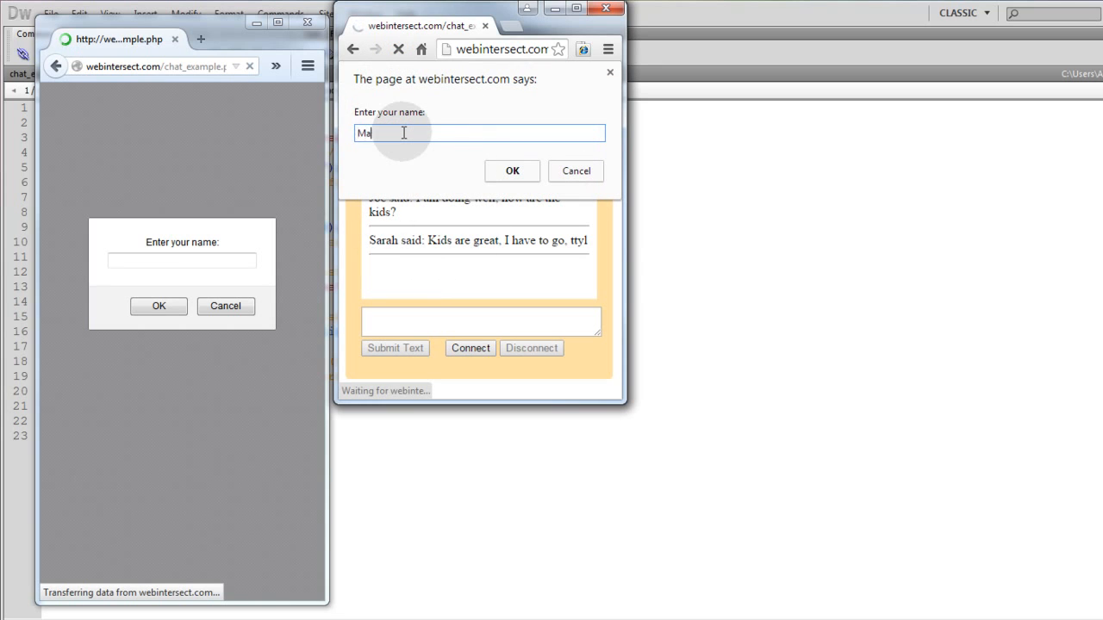
pyautogui.click(512, 170)
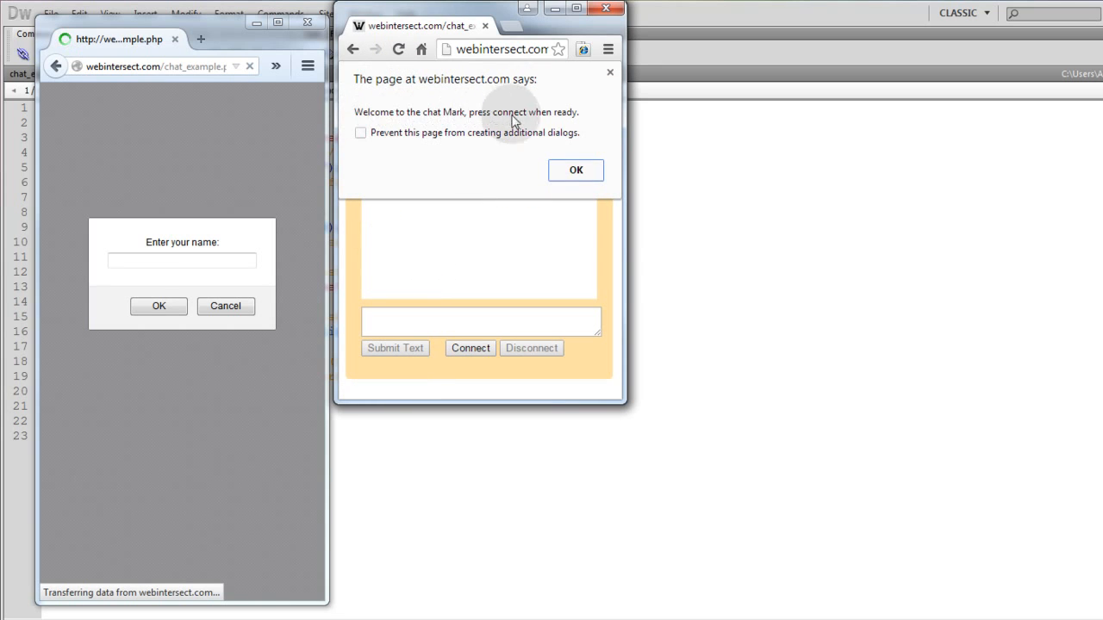
pyautogui.click(574, 169)
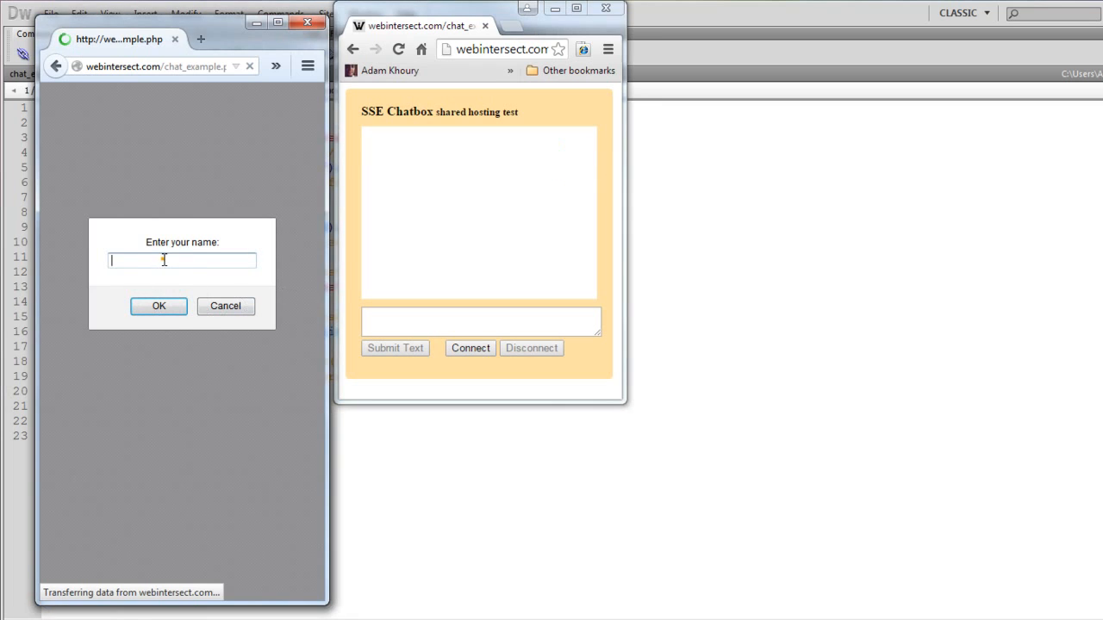
# Join the chat as Pam in Firefox and dismiss the welcome alert.
pyautogui.write('P')
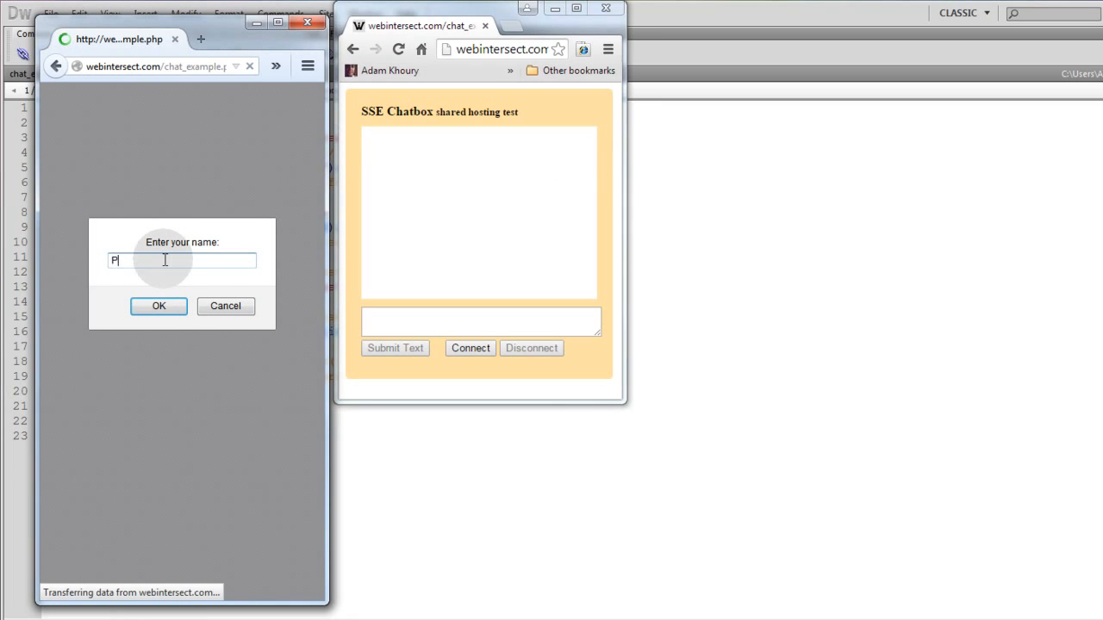
pyautogui.click(158, 305)
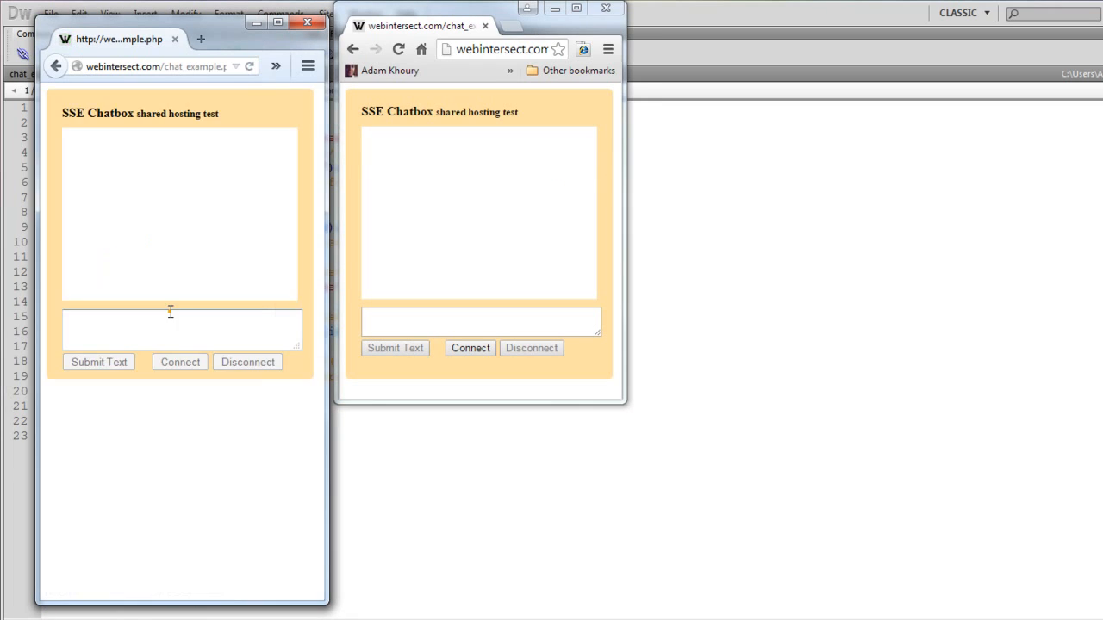
pyautogui.click(181, 362)
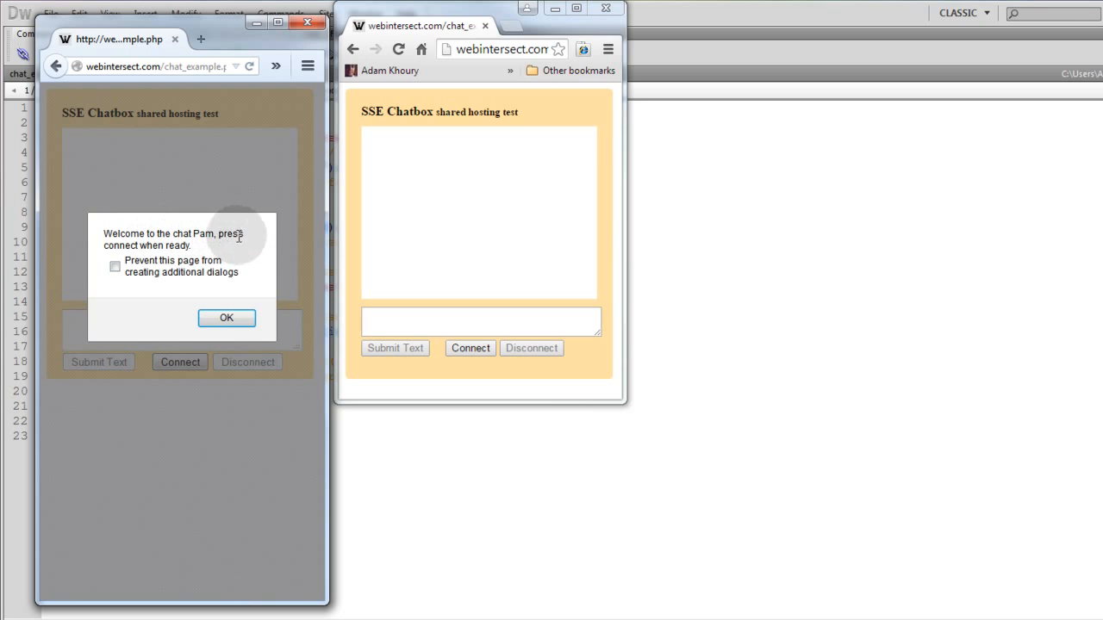
pyautogui.click(226, 318)
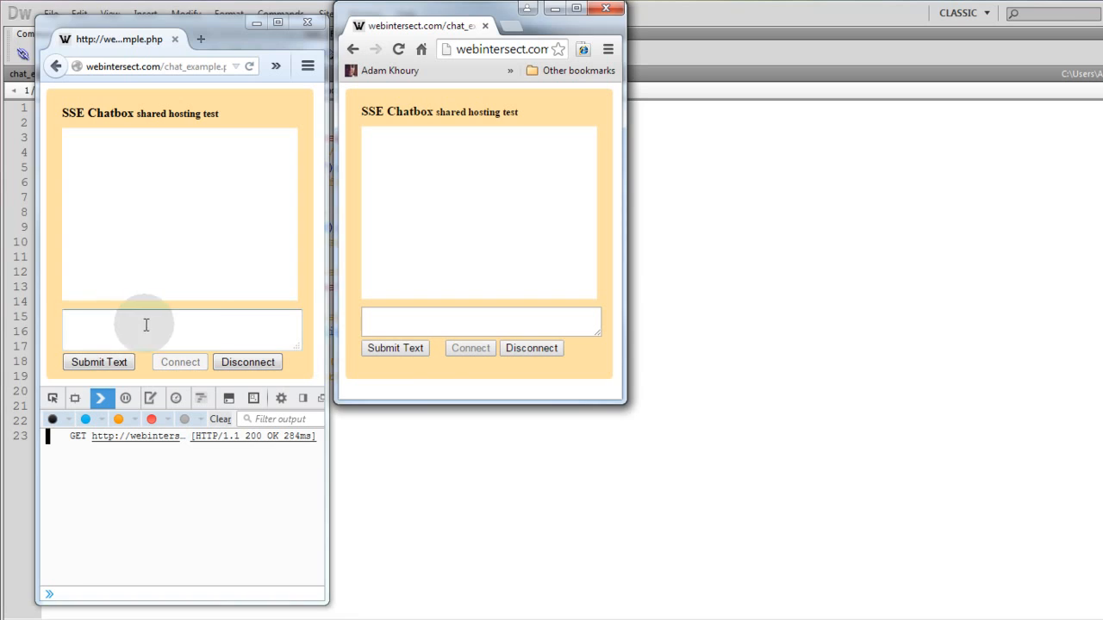
# Send Pam's 'Hello there' and 'See you later' messages from Firefox.
pyautogui.write('Hello th')
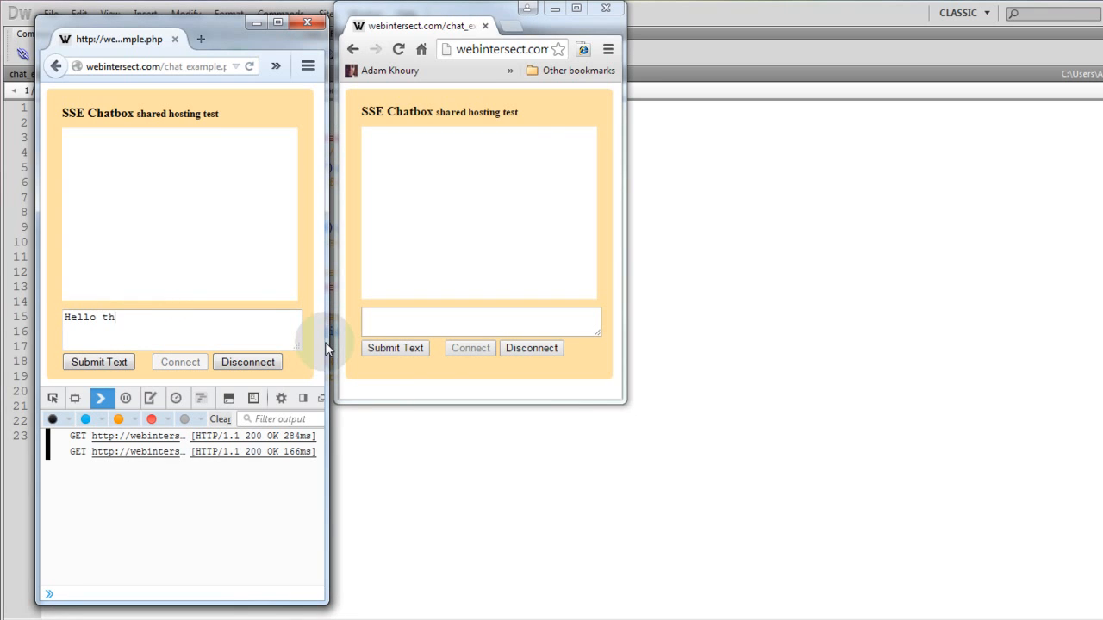
pyautogui.click(98, 362)
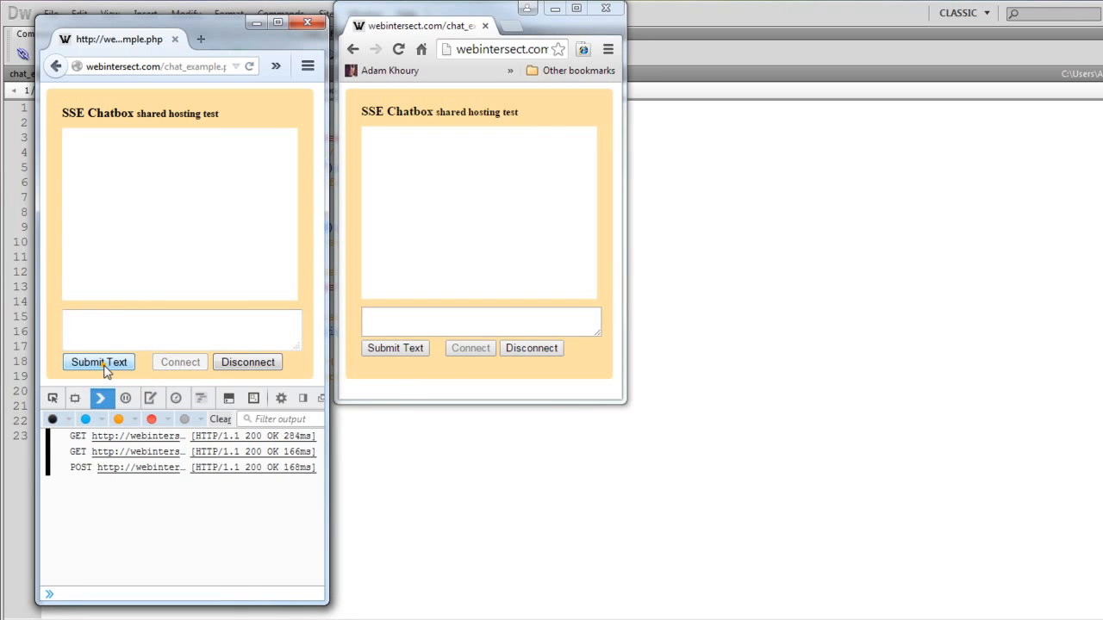
pyautogui.click(99, 362)
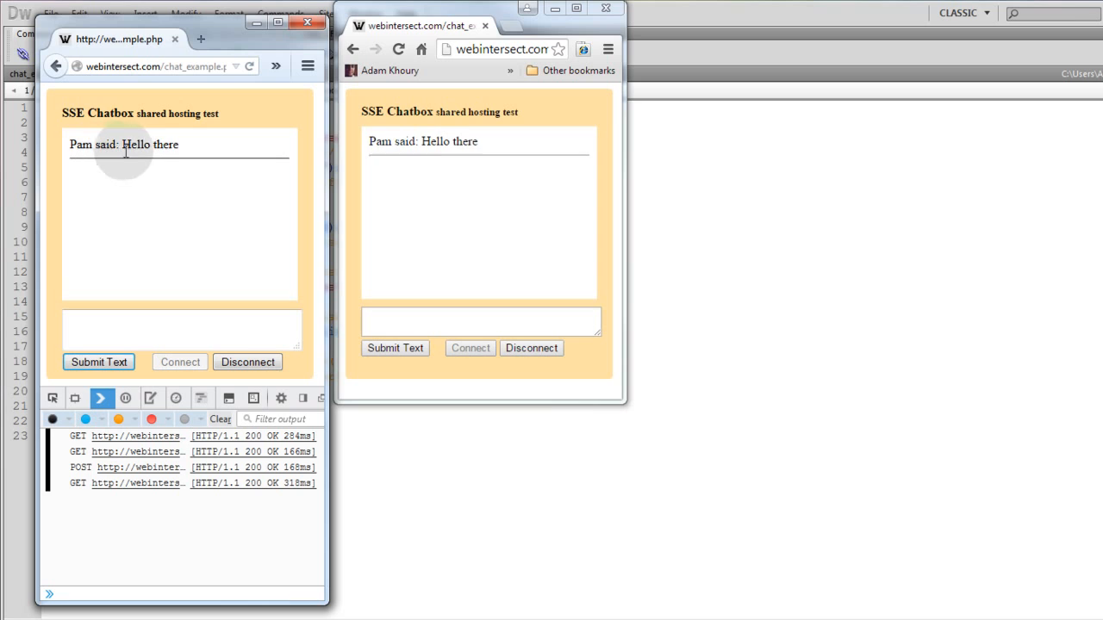
pyautogui.moveTo(456, 143)
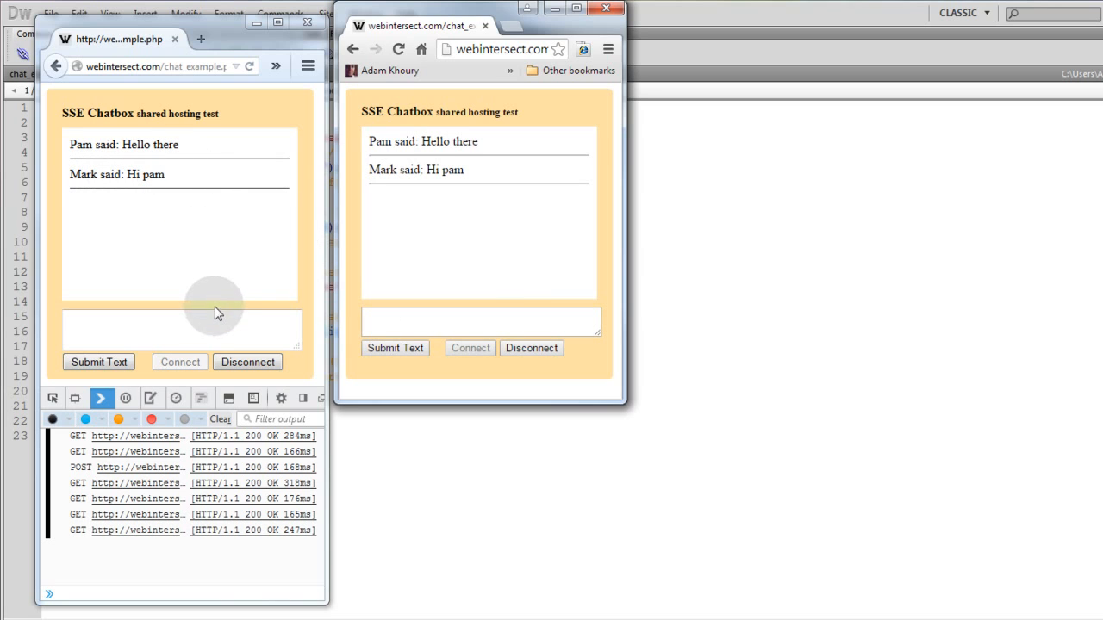
pyautogui.click(181, 328)
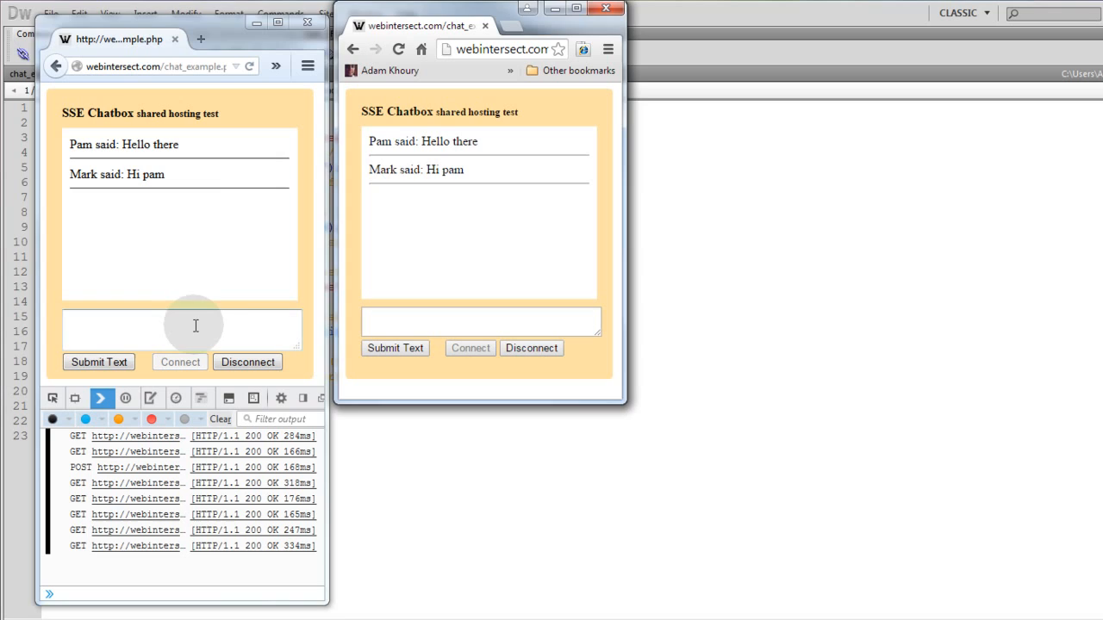
pyautogui.write('See you l')
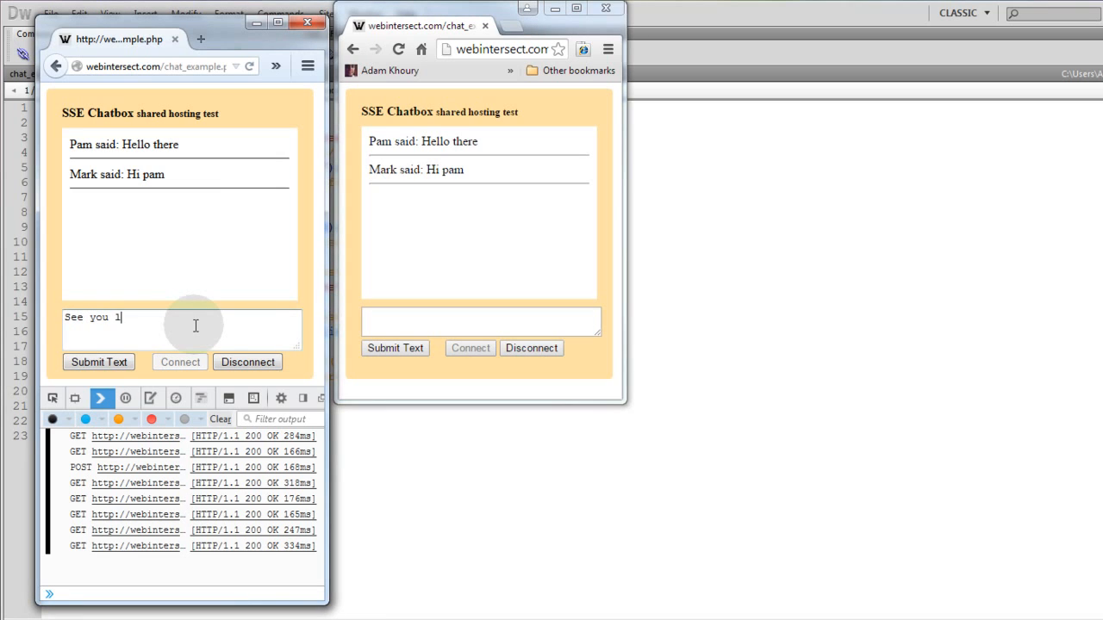
pyautogui.click(98, 362)
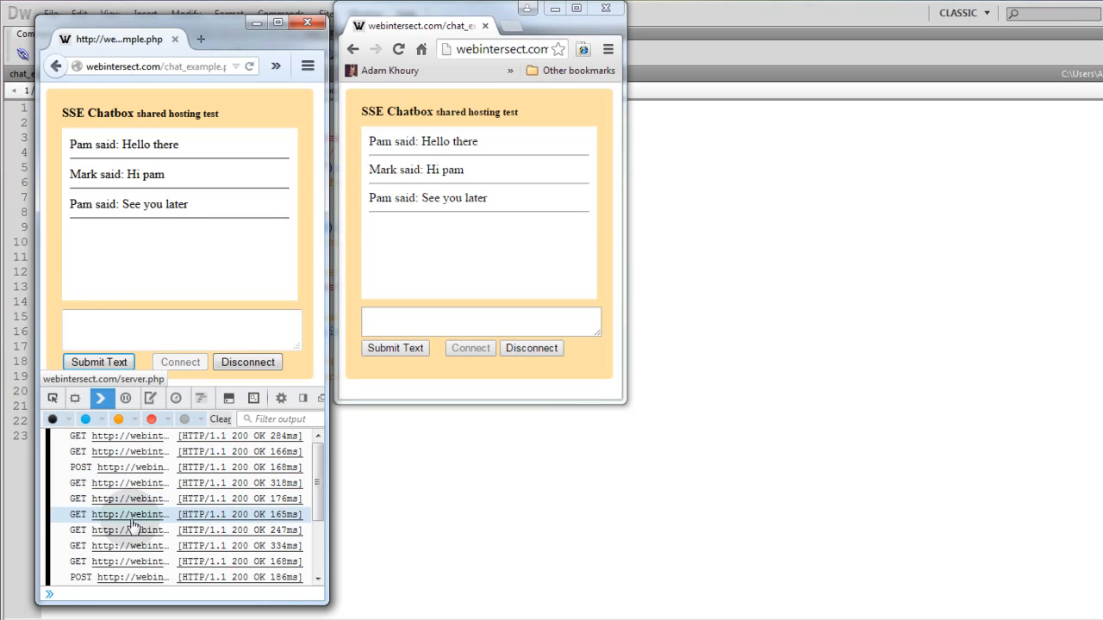
# Scroll through the GET and POST requests logged in Firefox's Web Console.
pyautogui.scroll(-3)
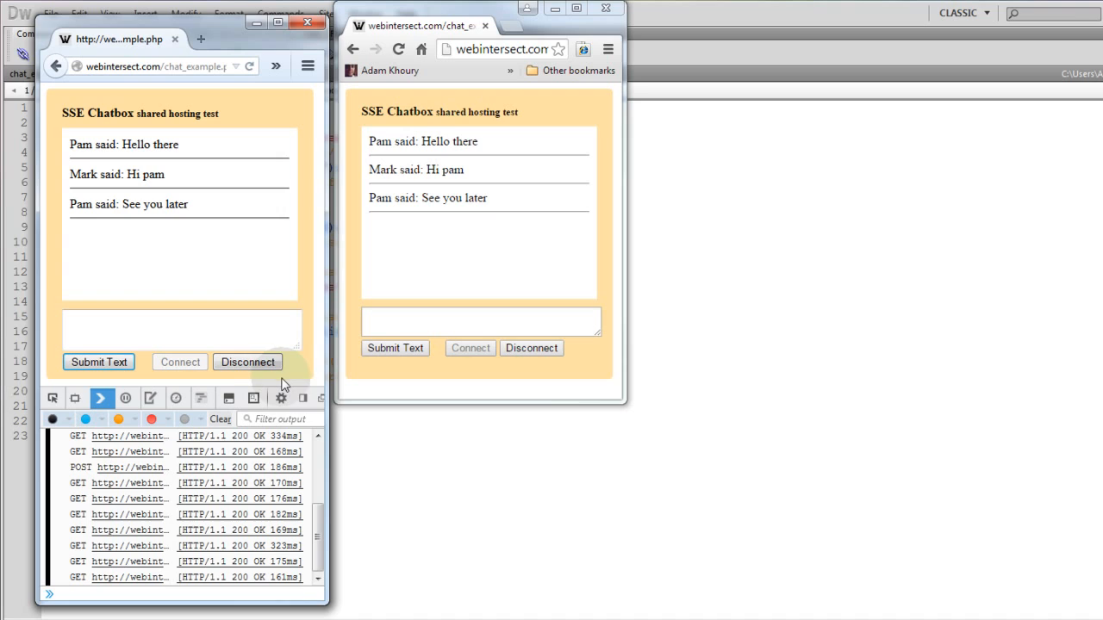
pyautogui.moveTo(315, 388)
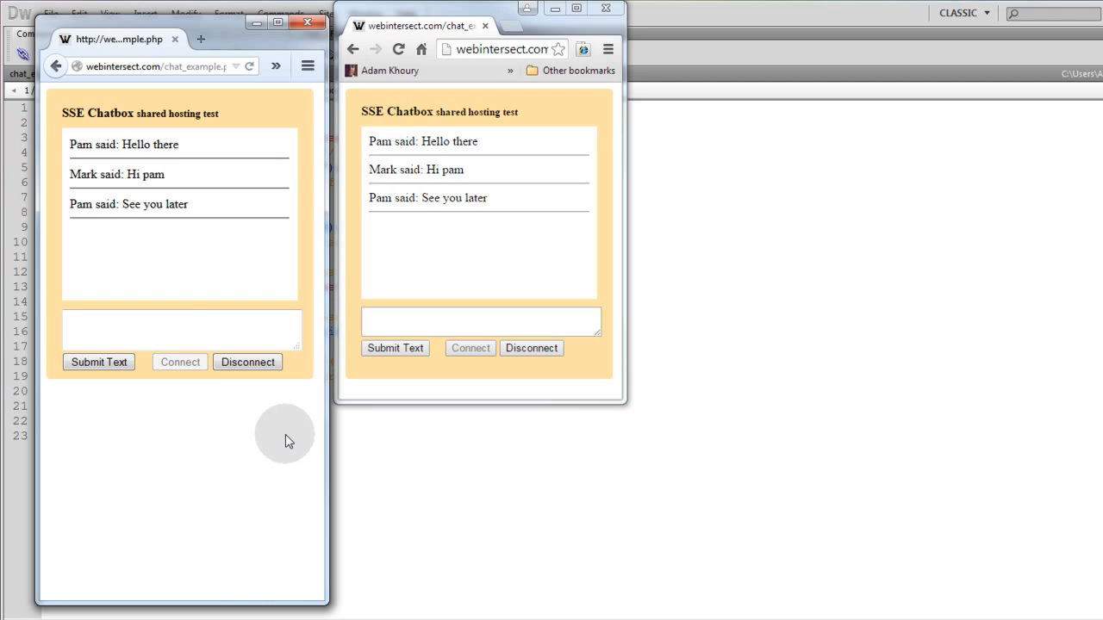
pyautogui.moveTo(278, 494)
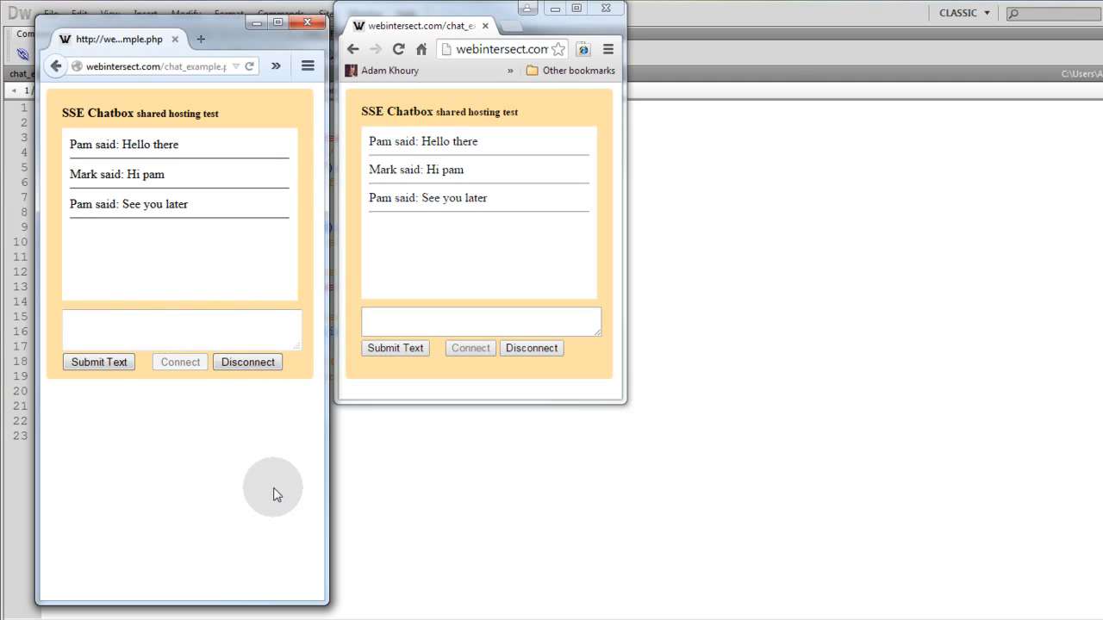